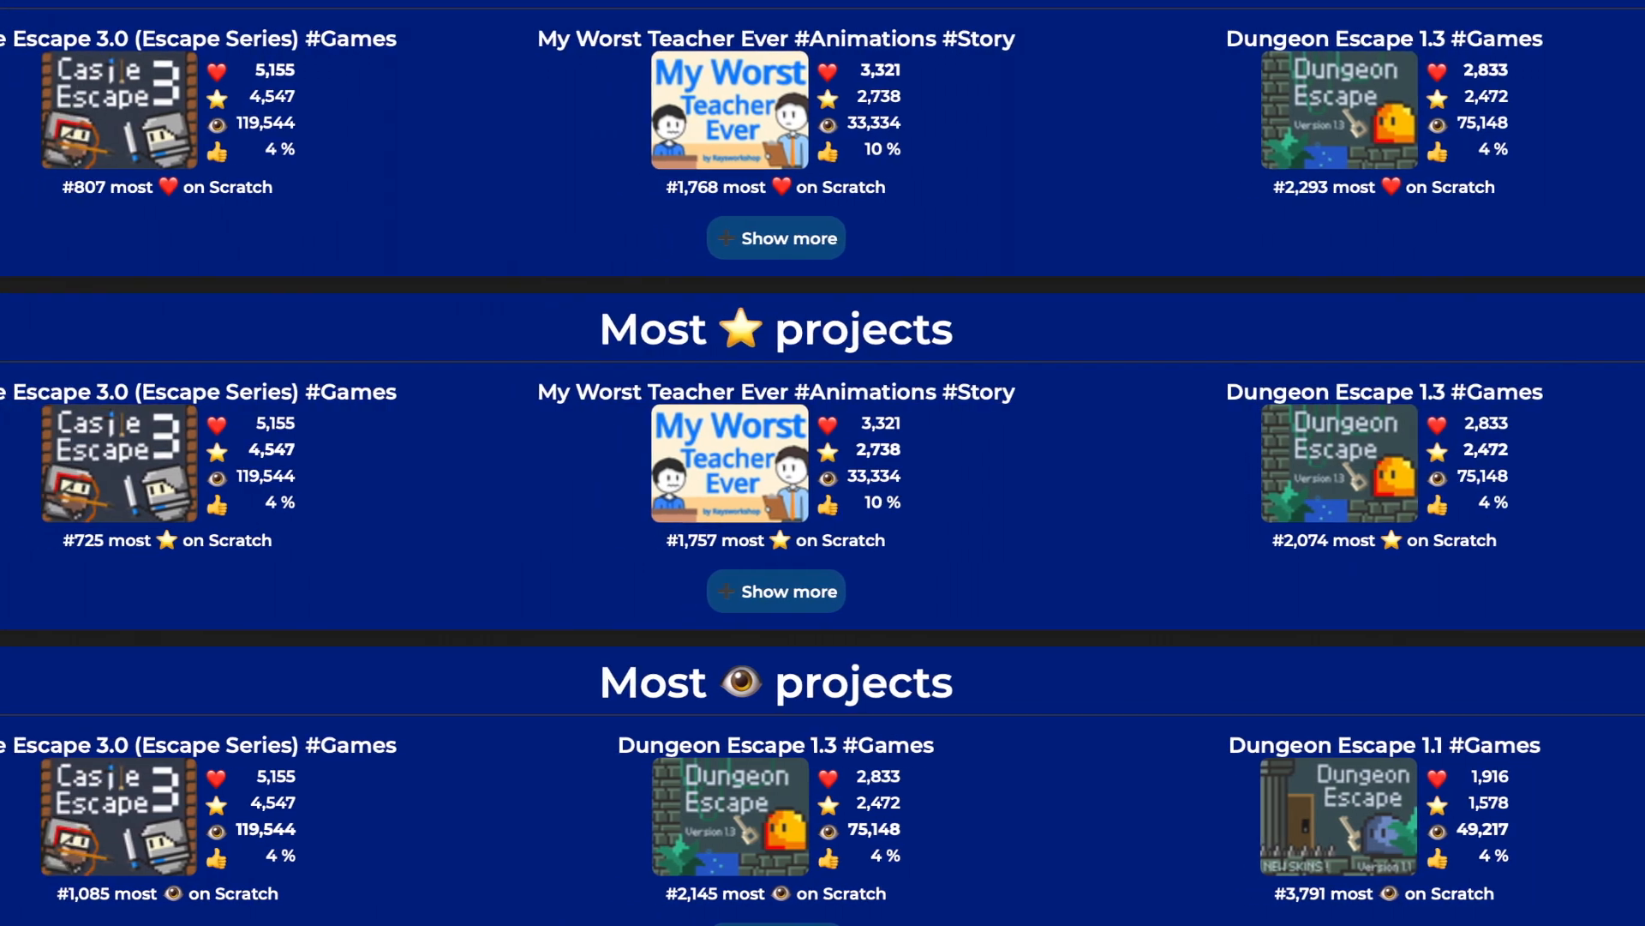
- Scroll across the Most hearts, stars and views rankings on the stats site
scroll(right, 3)
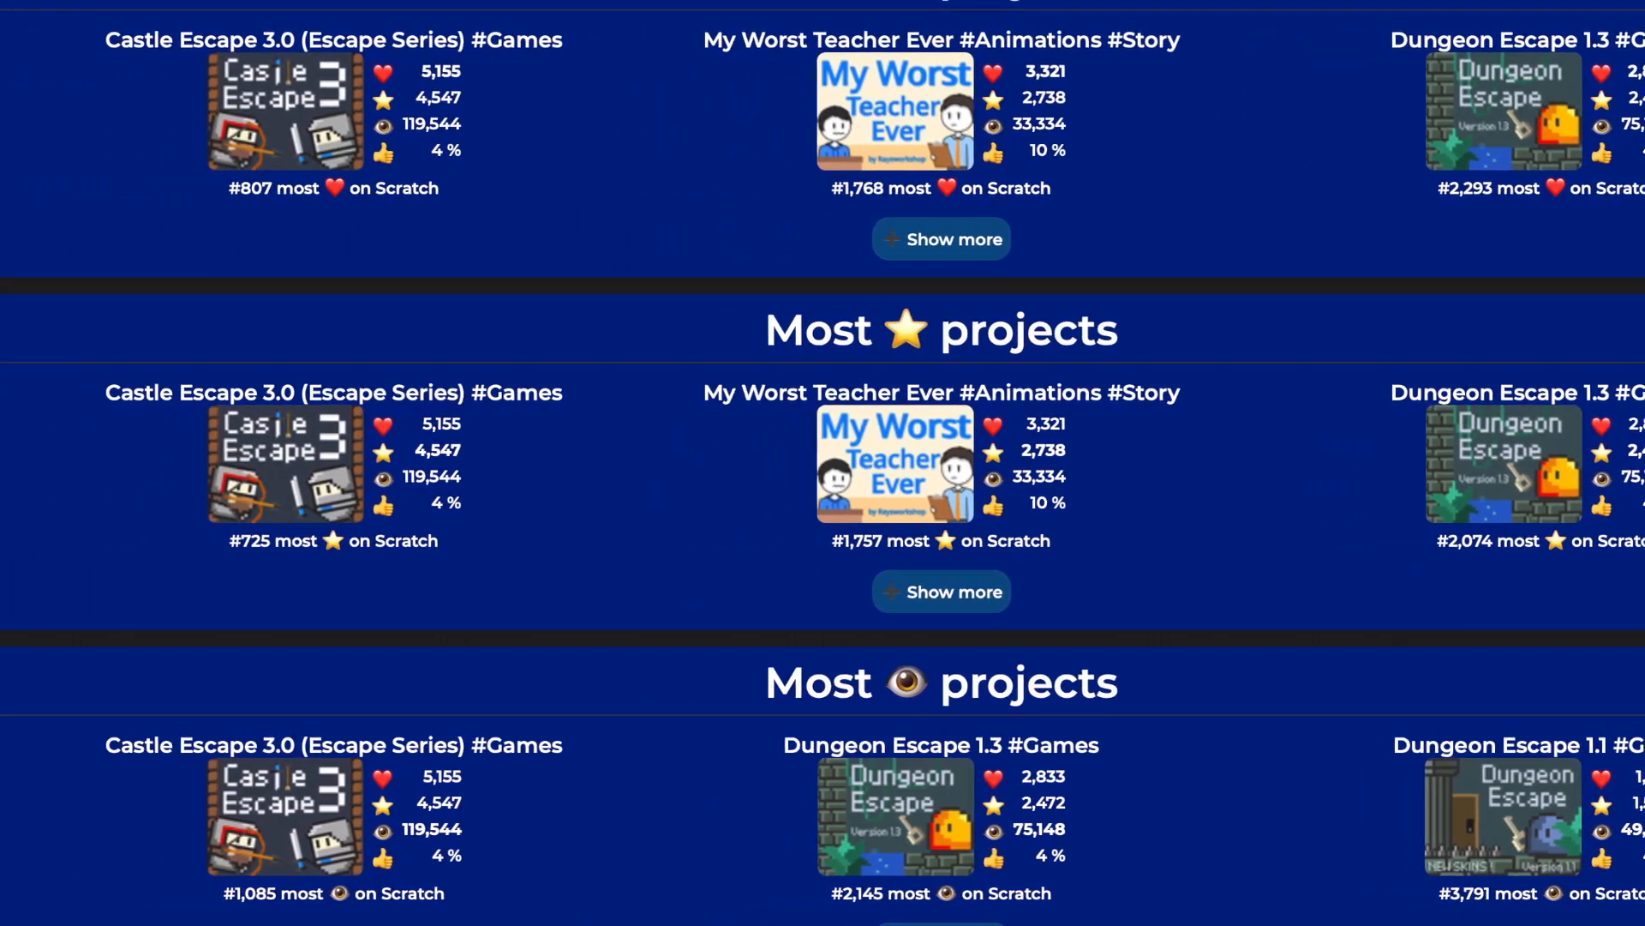
scroll(left, 3)
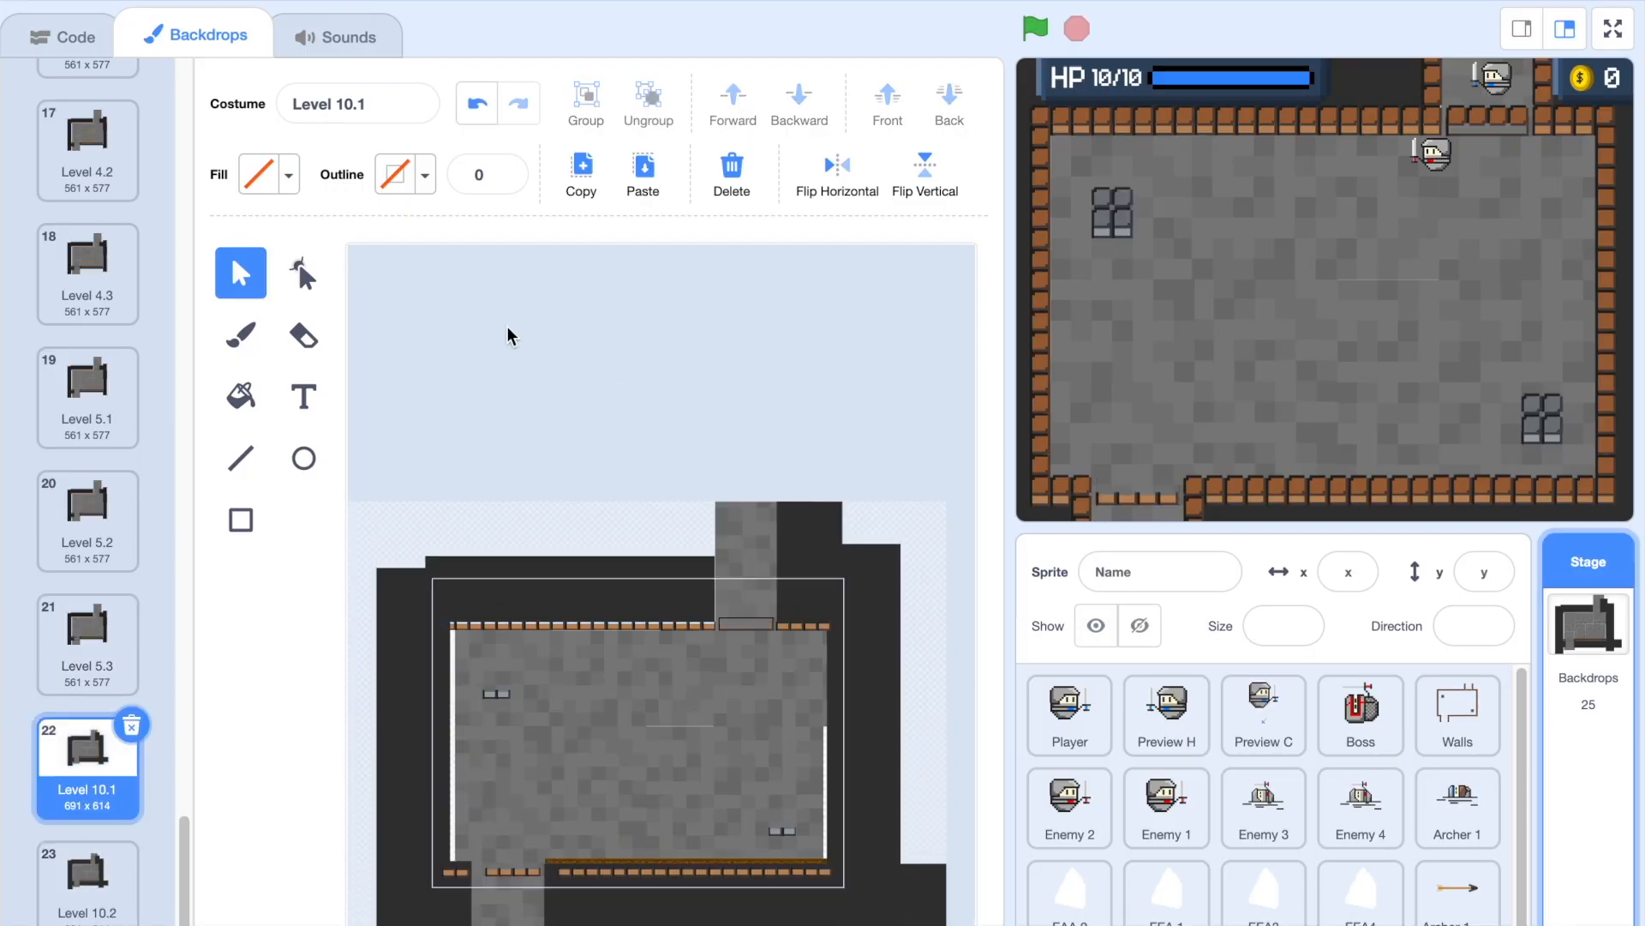
- View the Boss sprite's costumes and code, then reach the original Castle Escape project page
click(1359, 716)
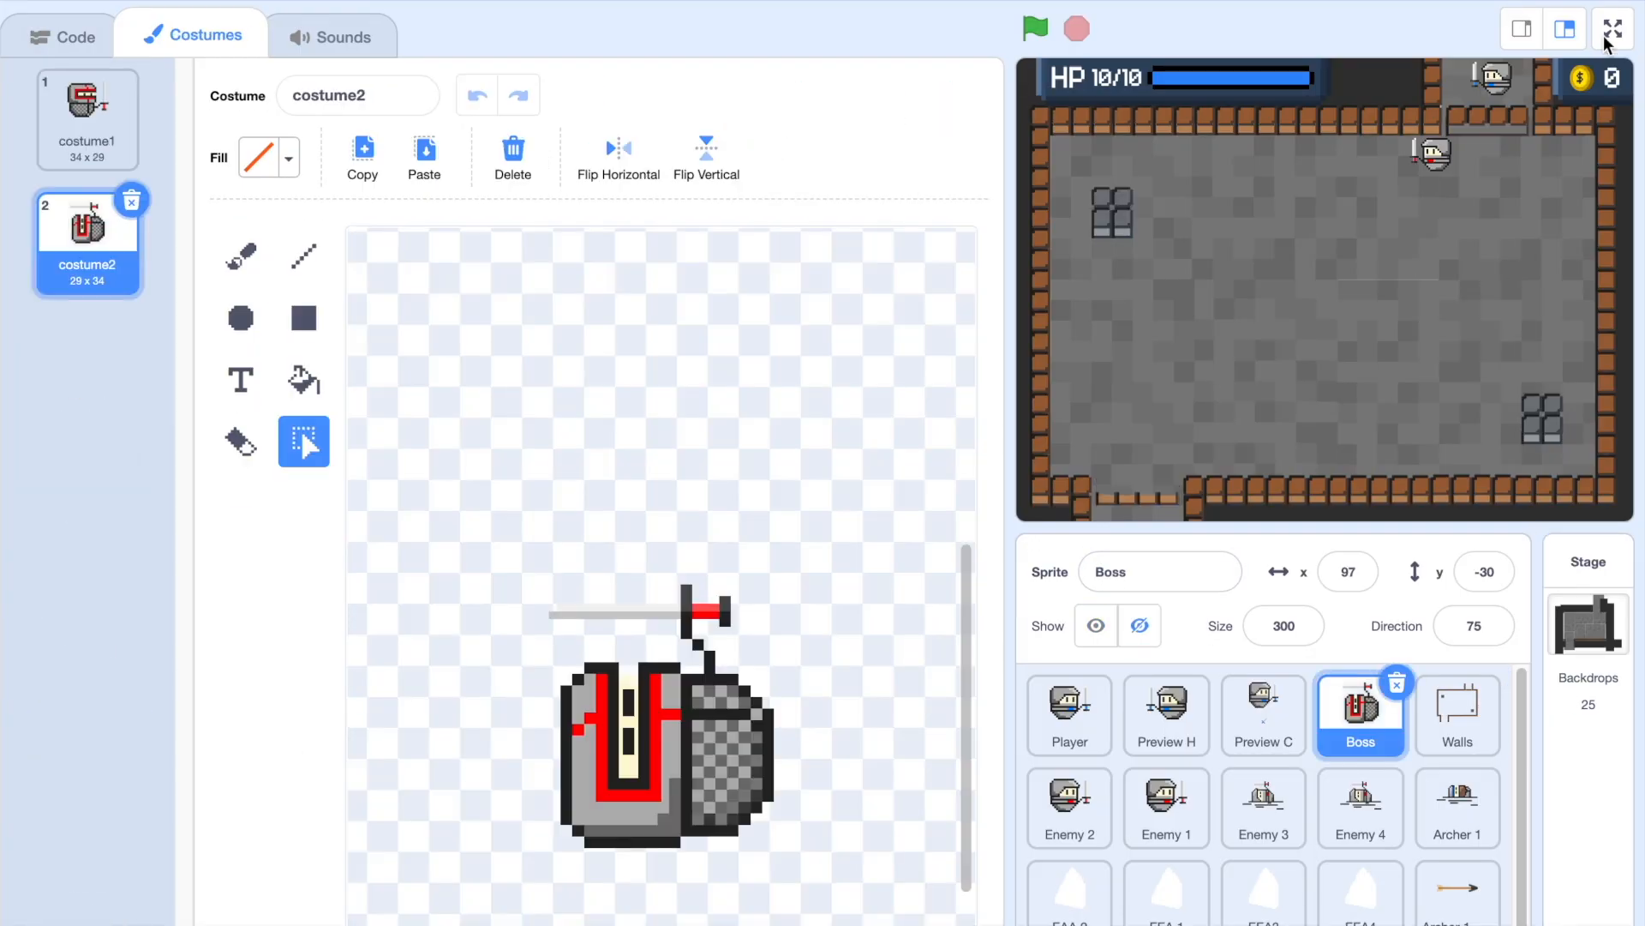
click(1611, 29)
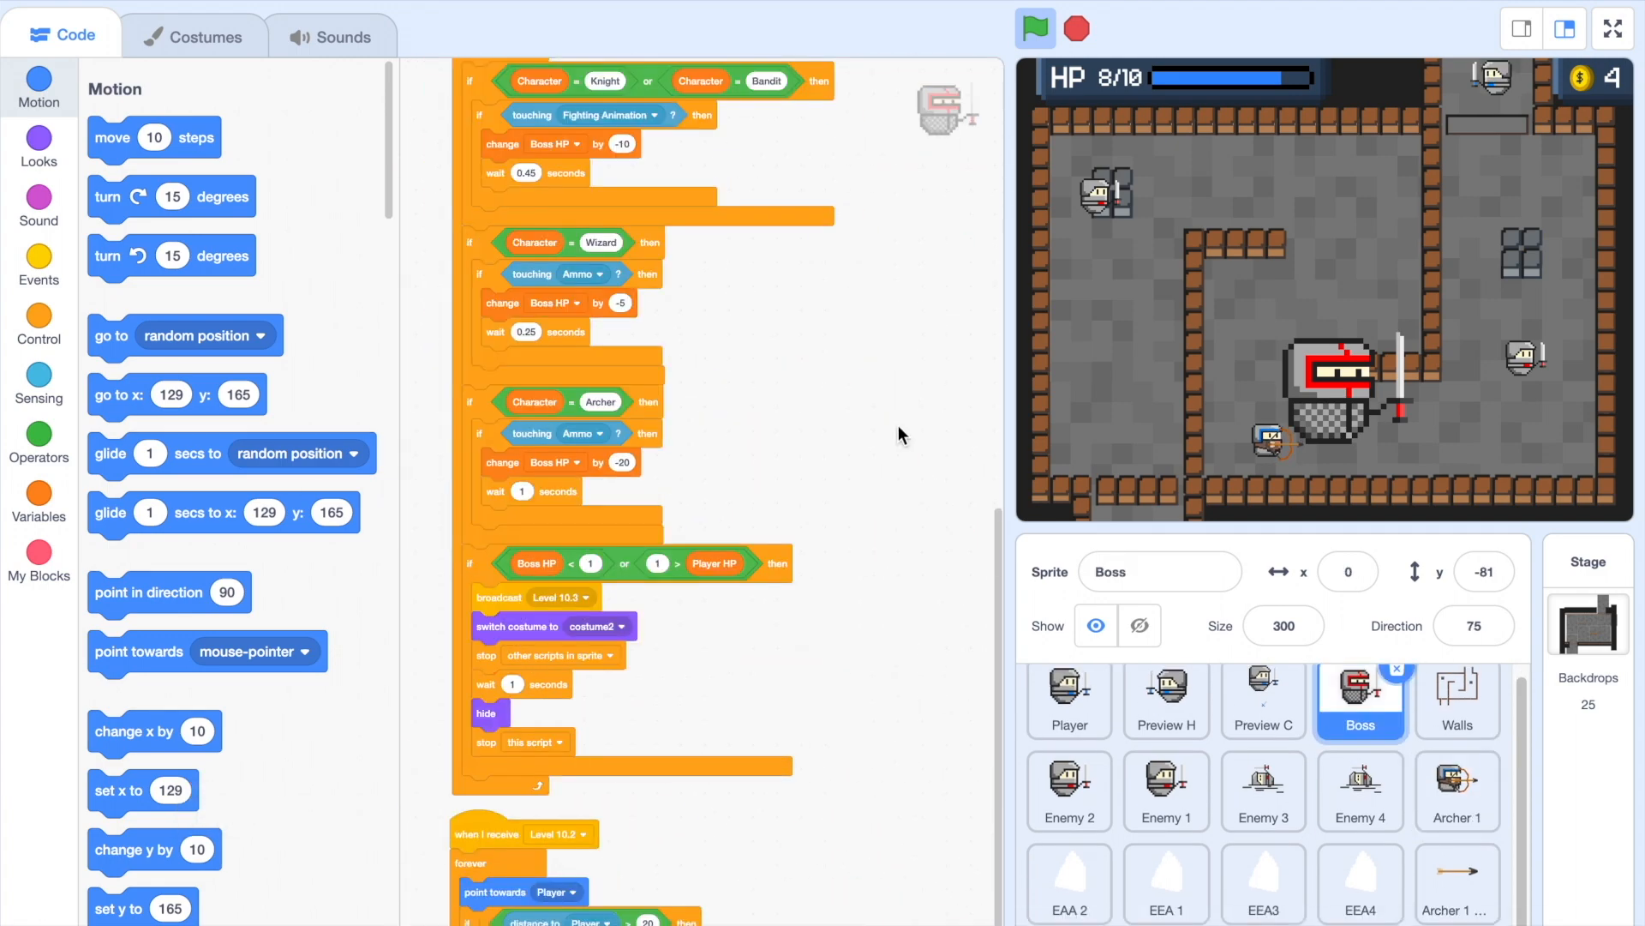
click(1068, 713)
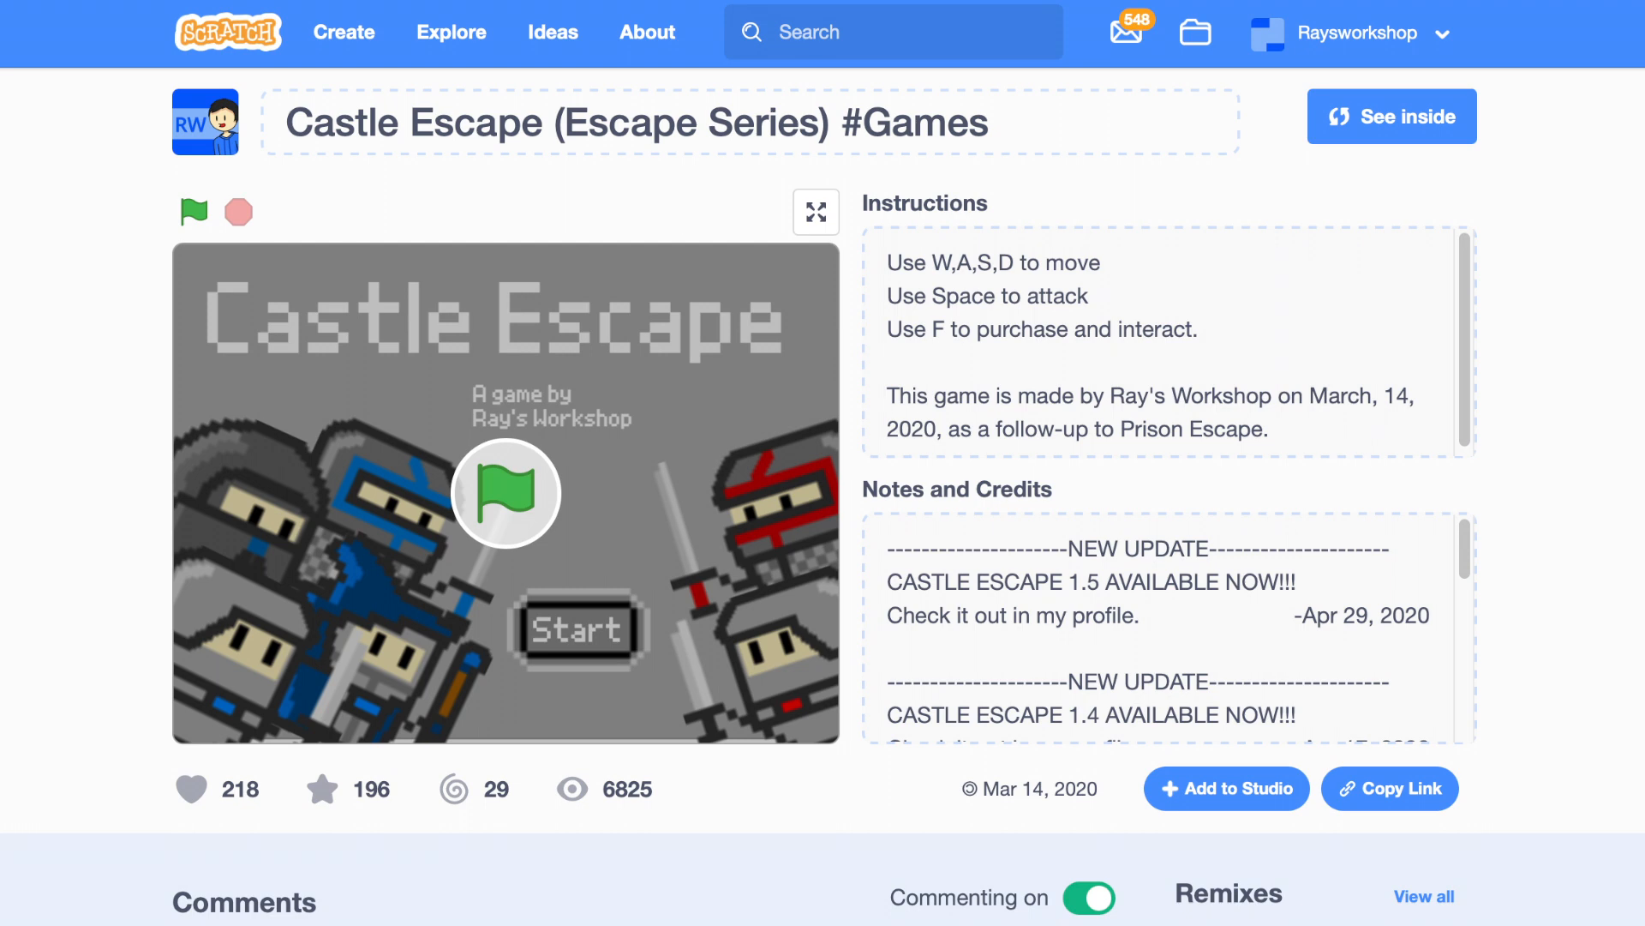
- Start the original Castle Escape to its home menu and bring up the My Stuff project list
click(504, 494)
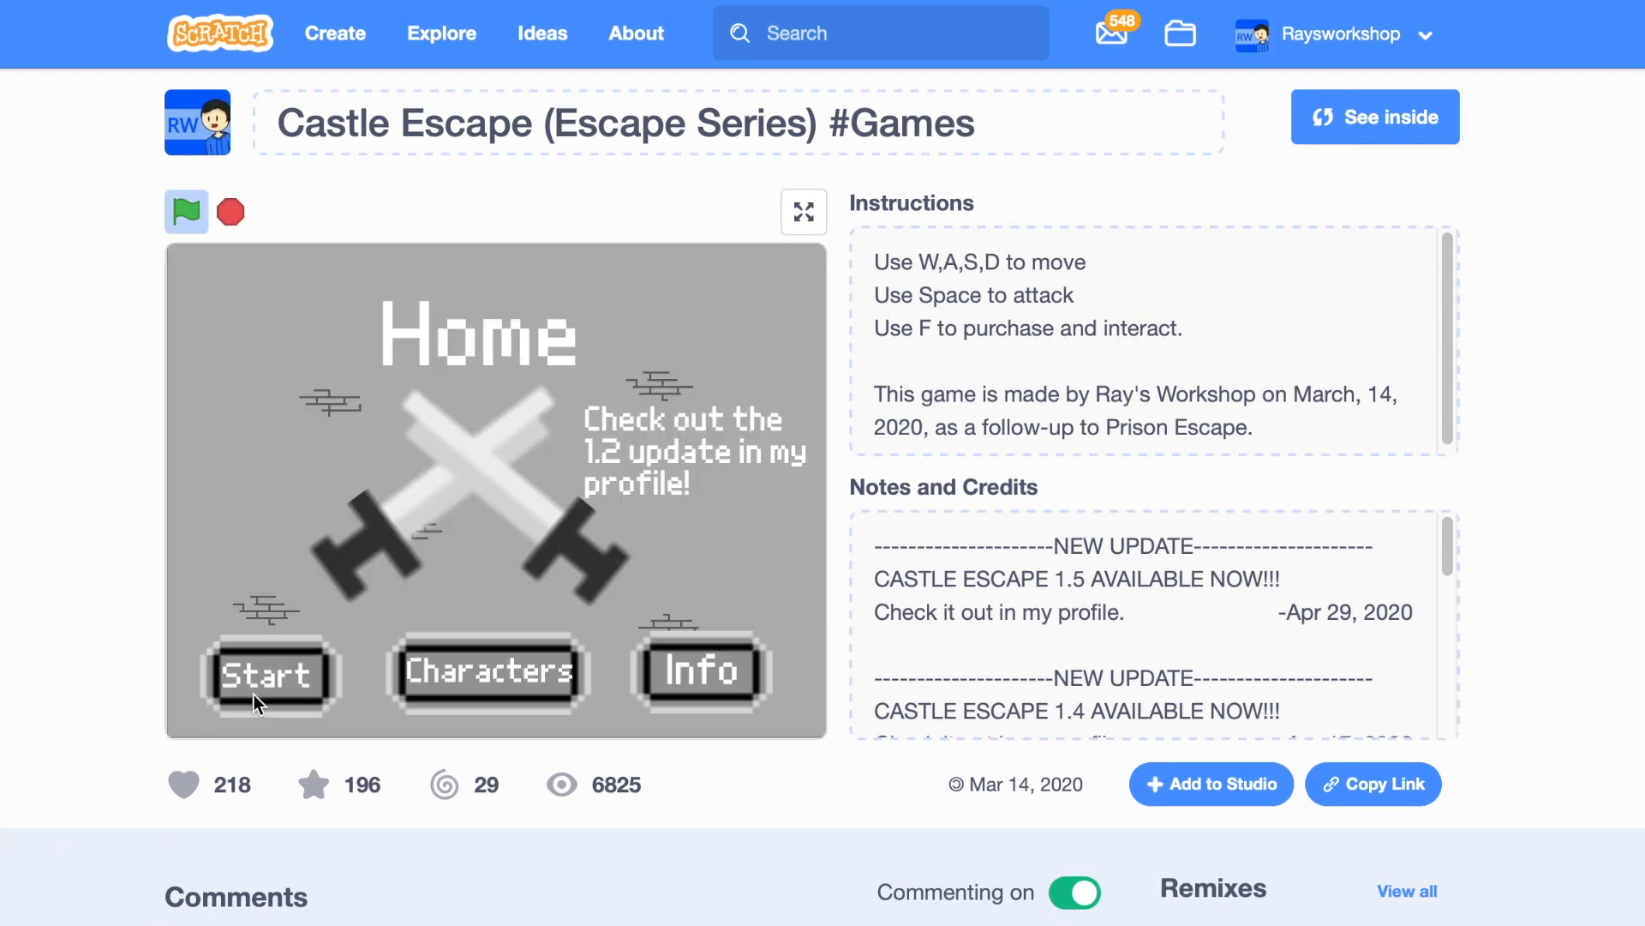
click(269, 673)
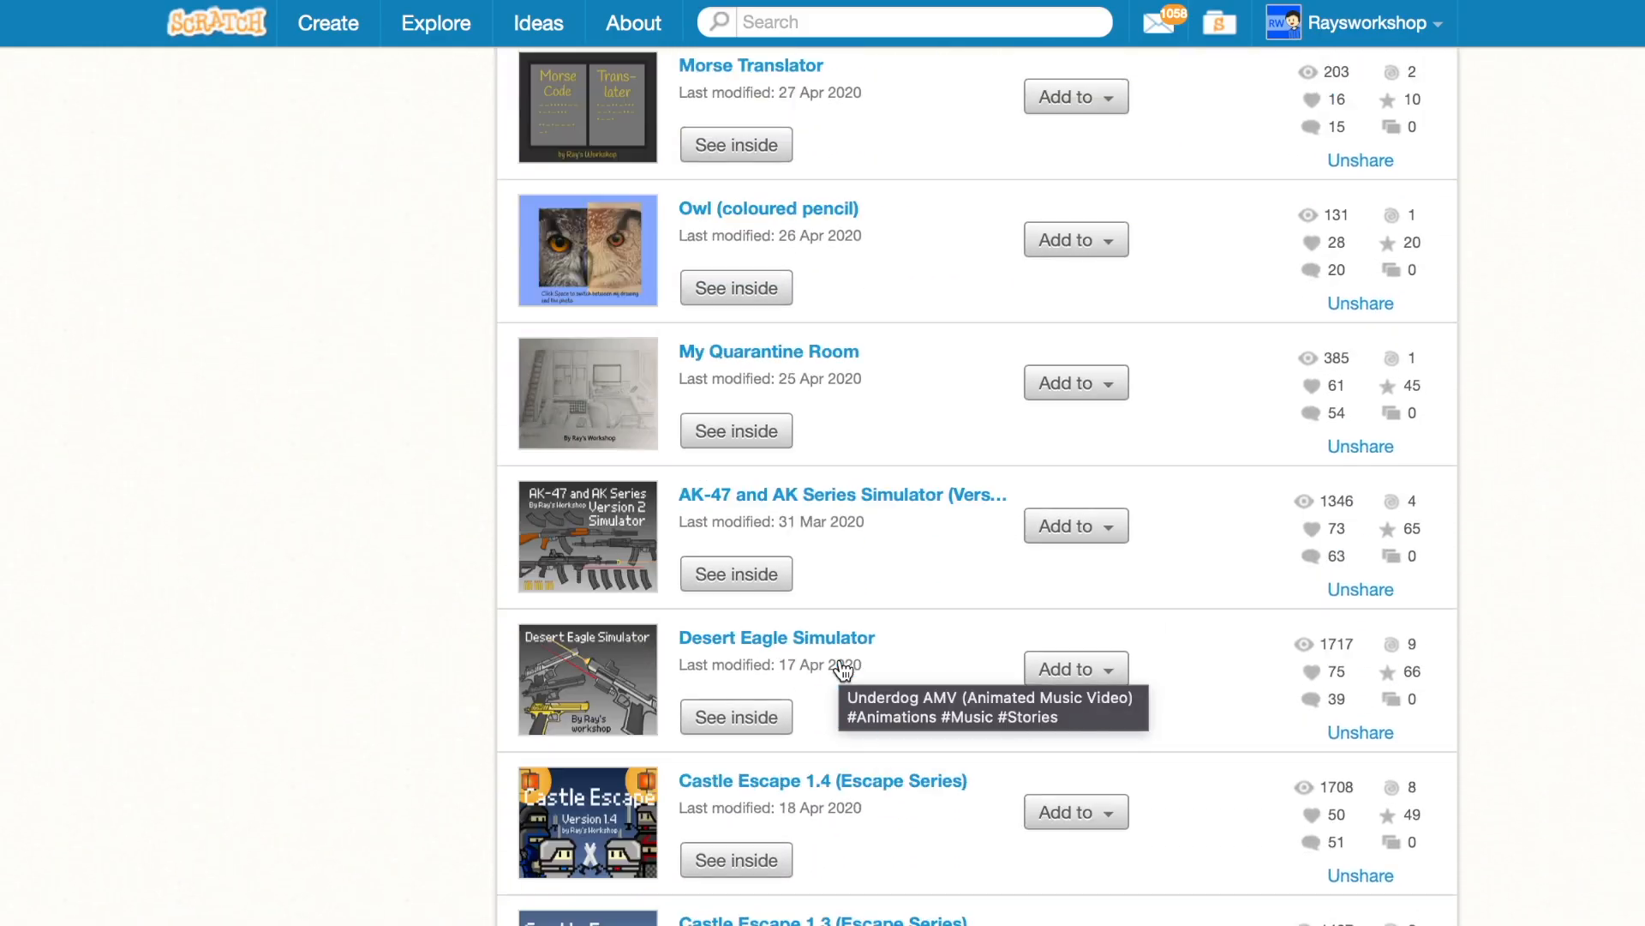
- Scroll the My Stuff list down to the Castle Escape 1.5 (Escape Series) project
scroll(down, 3)
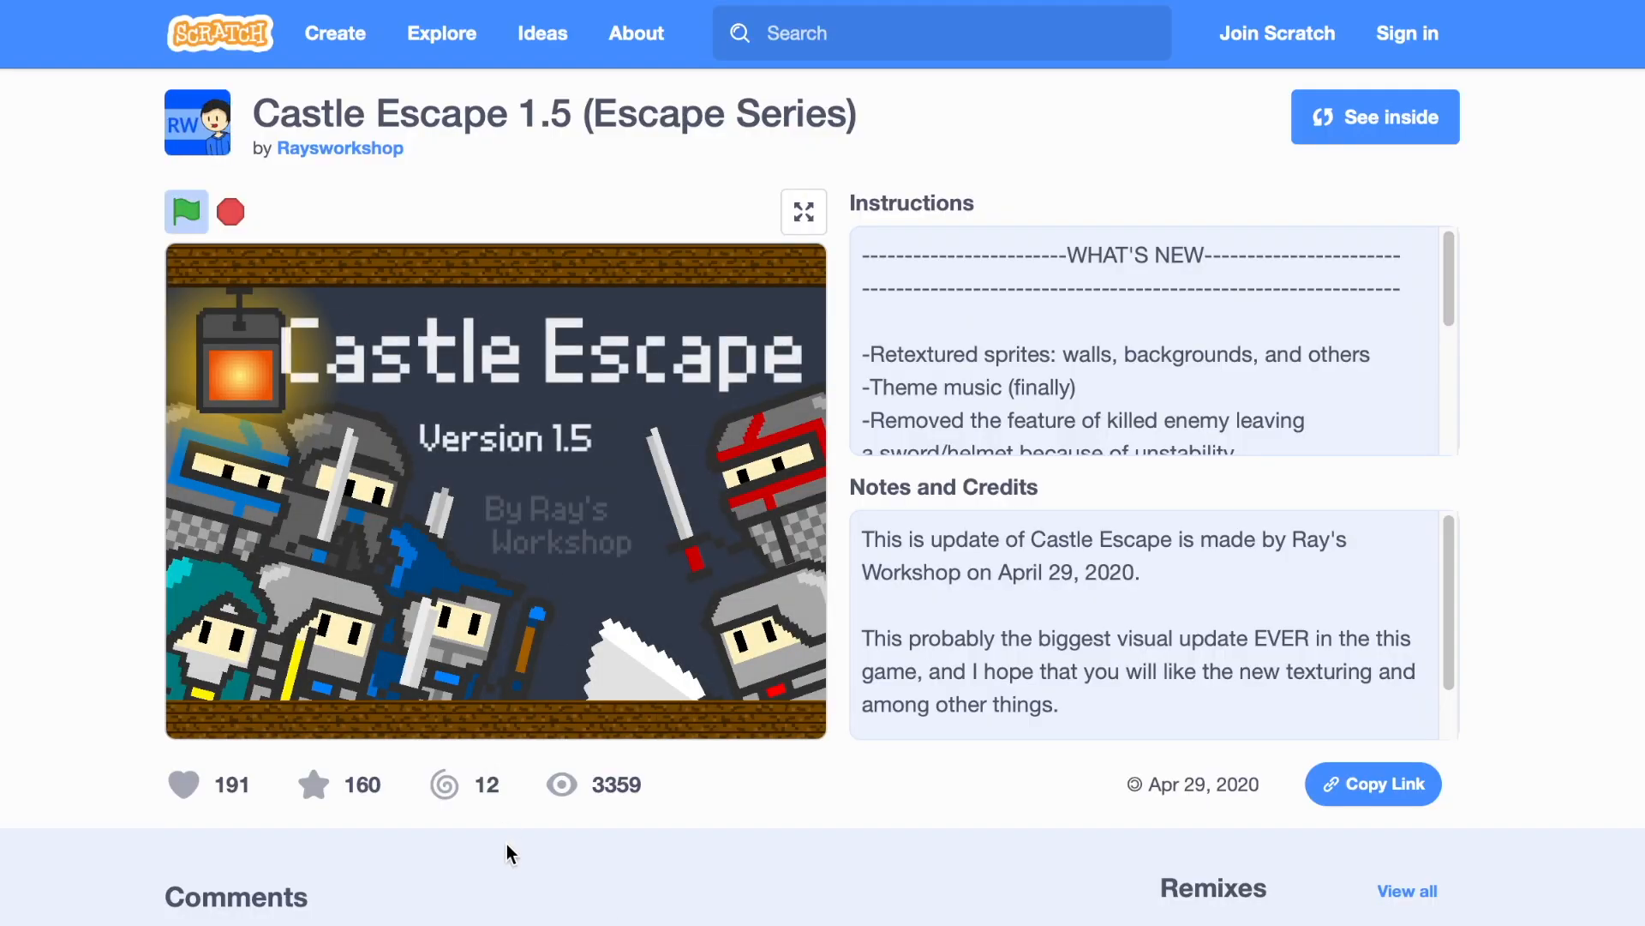
- Play Castle Escape 1.5 into Chamber 2 and see inside its stage backdrop and music scripts
click(185, 211)
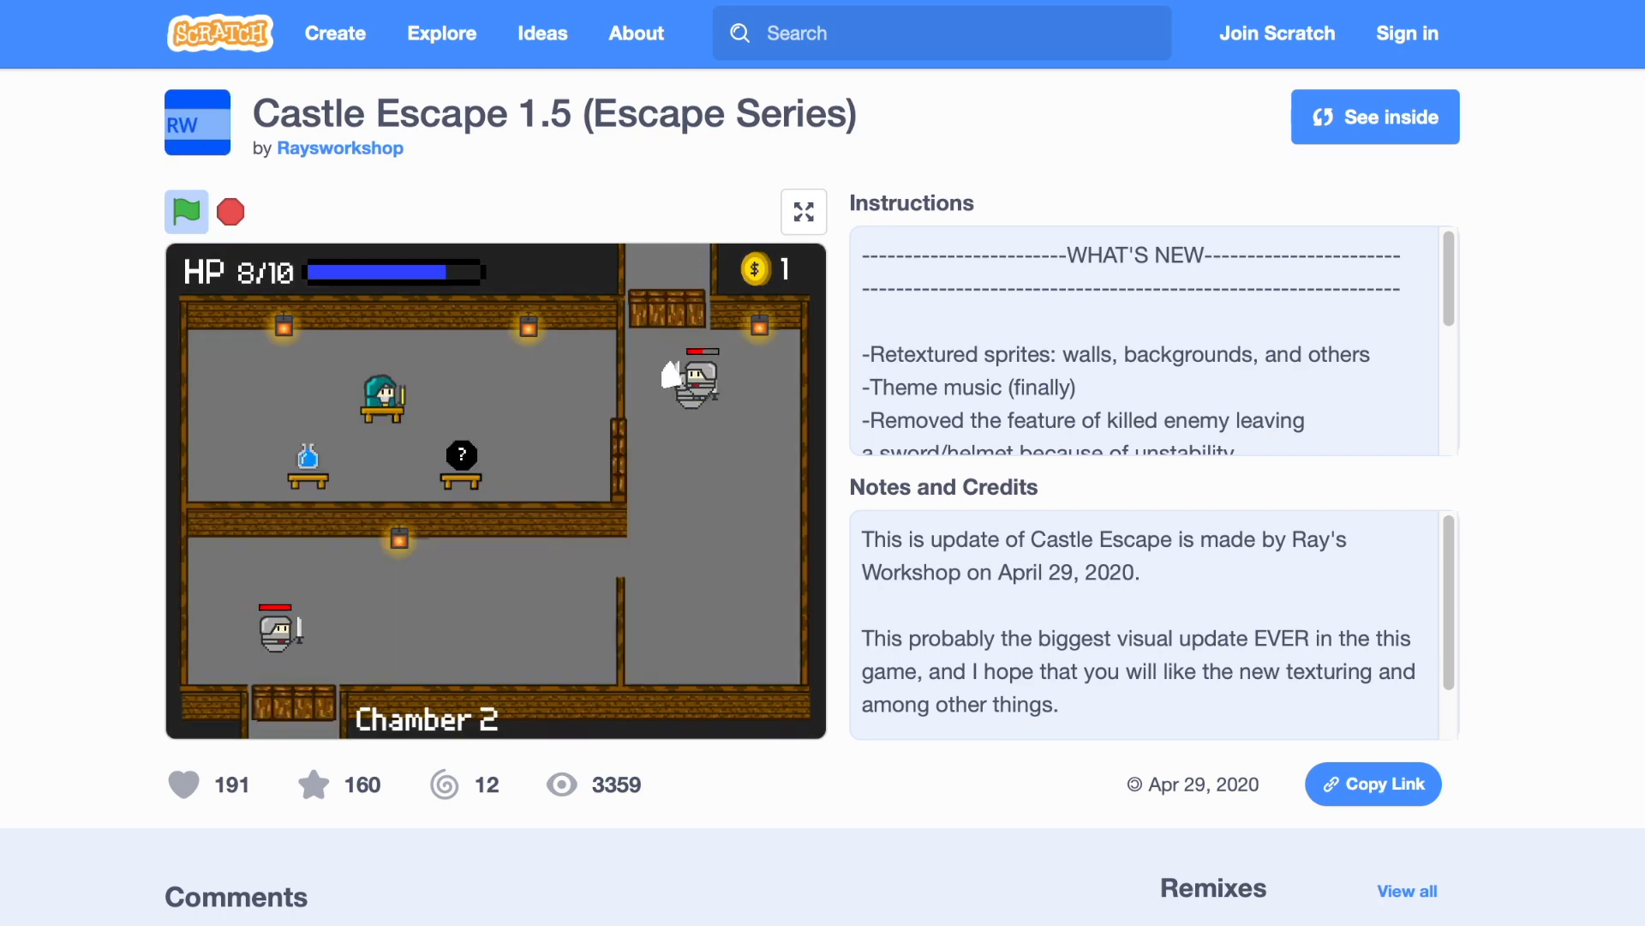
click(1375, 117)
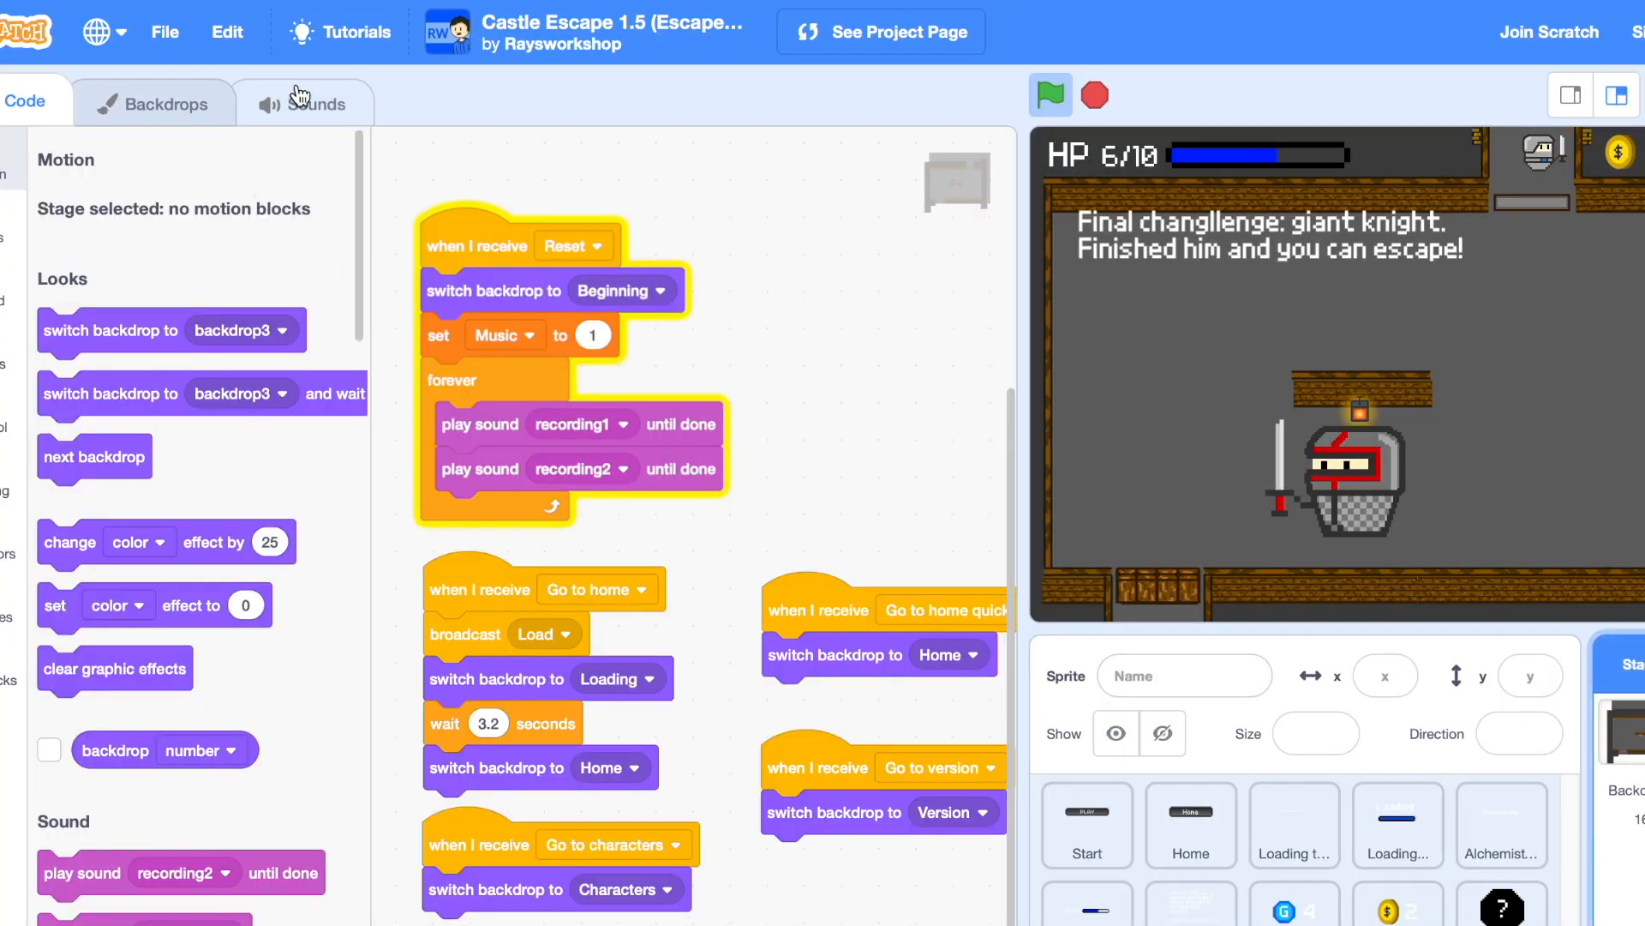
- Reach the Castle Escape 2.1 project page showing the character selection with Knight
click(305, 101)
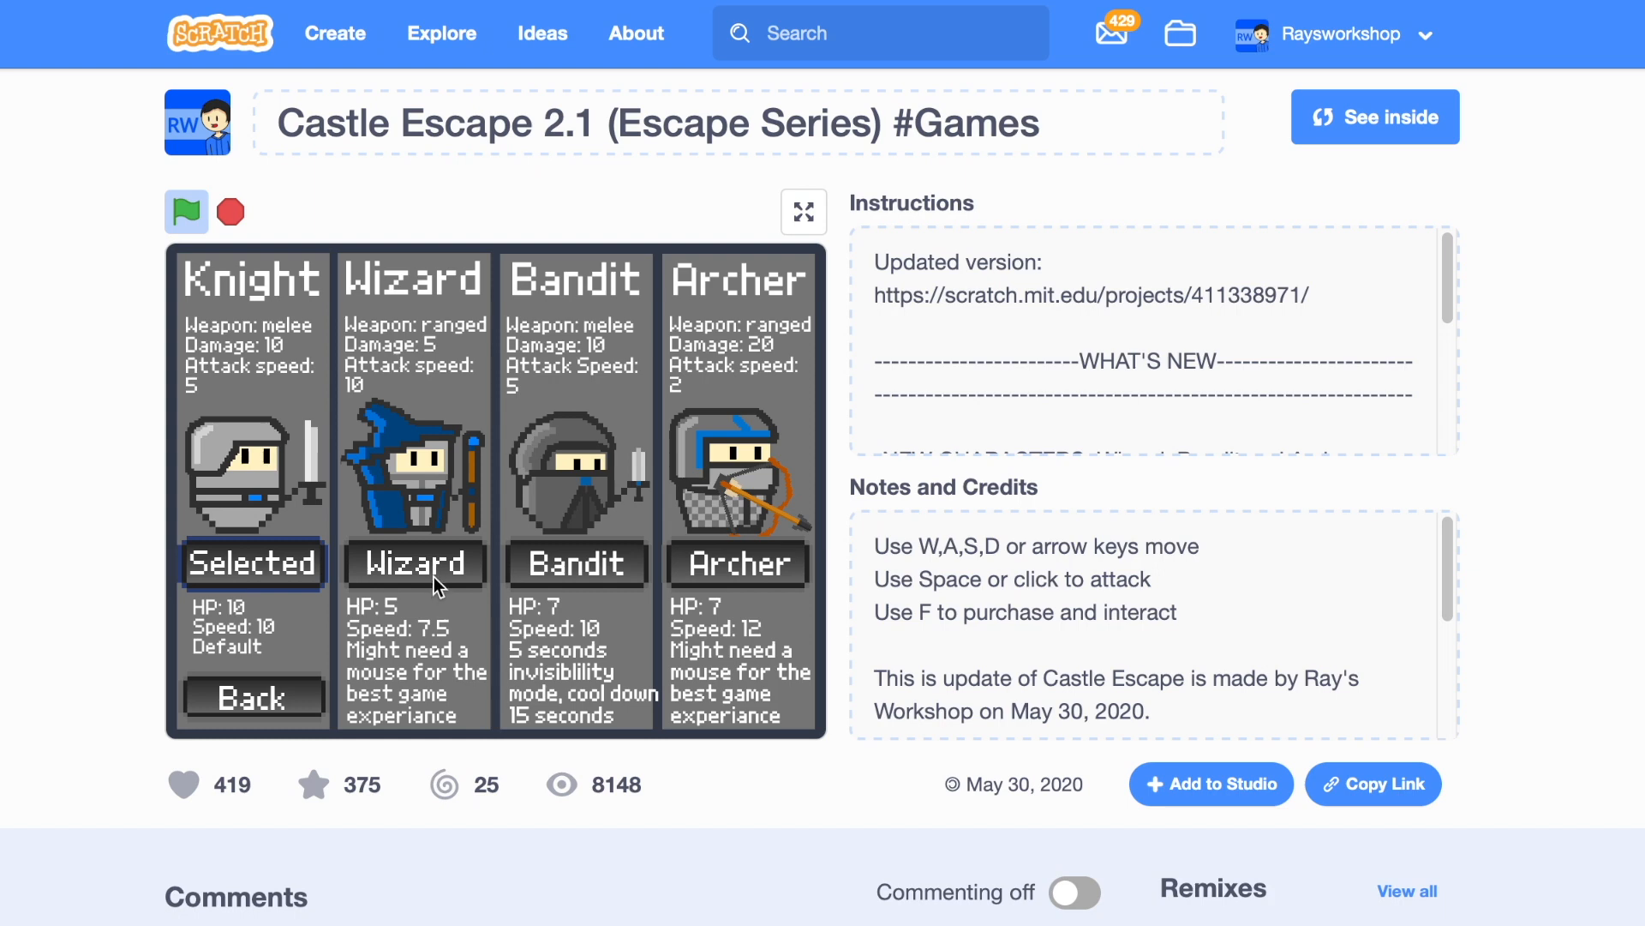
- Return to Castle Escape 1.5 and play to the final giant-knight boss fight
click(576, 563)
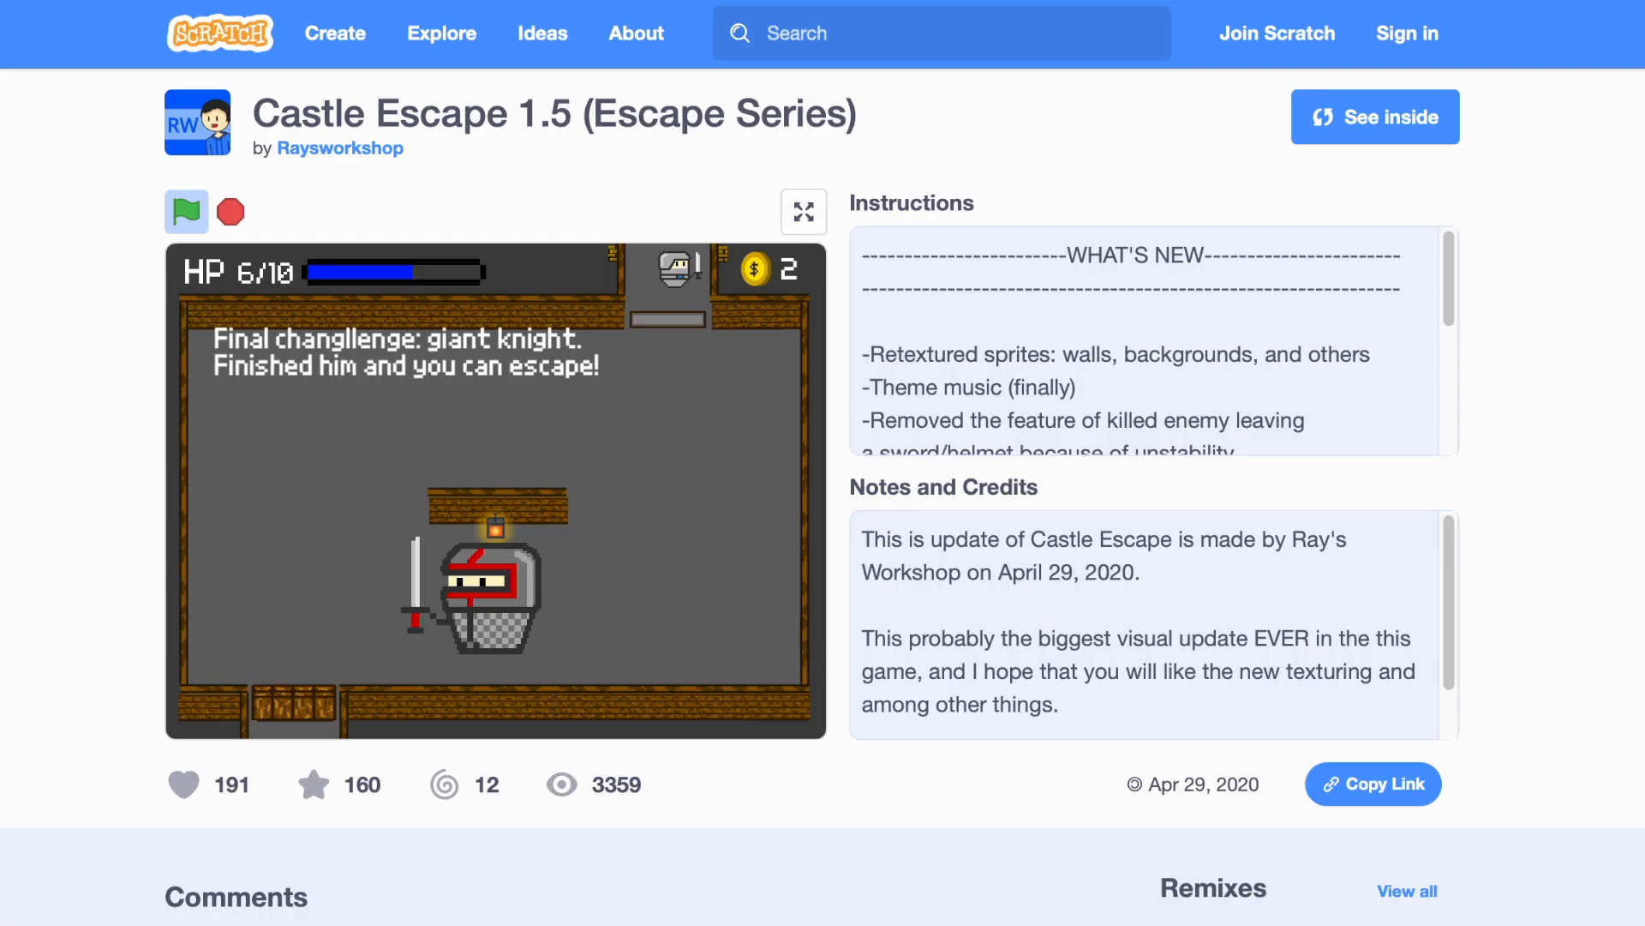
mouse_move(1430, 101)
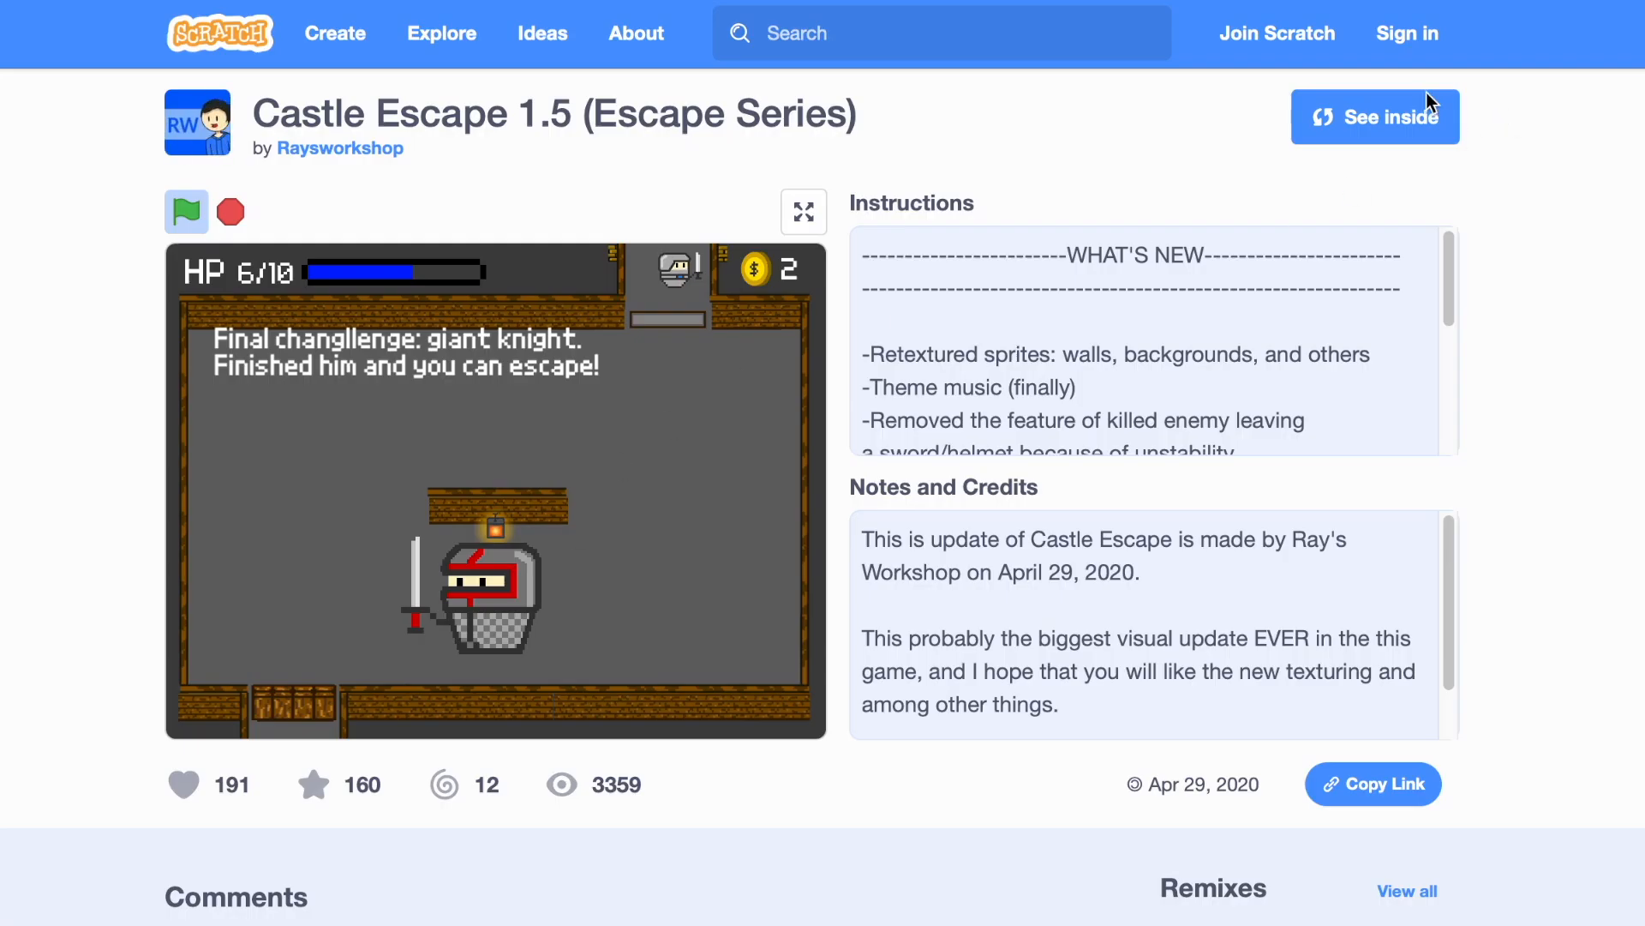
- Look inside Castle Escape 1.5's Walls sprite code, then reach the Dungeon Escape 2.1 project page
click(1375, 116)
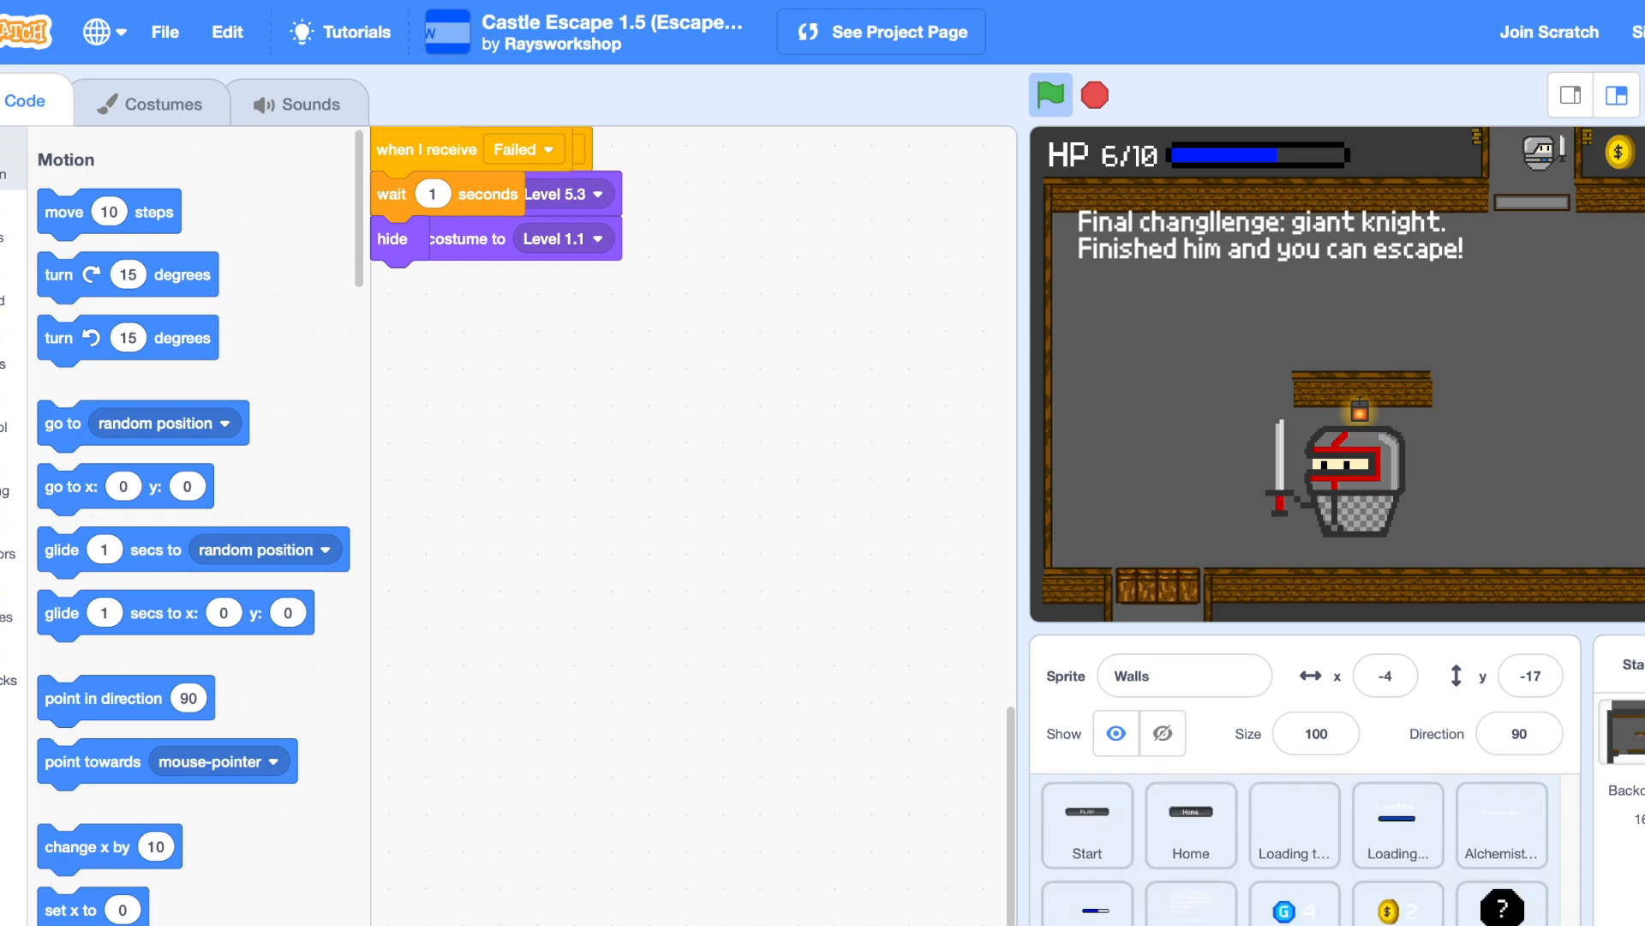
click(1614, 96)
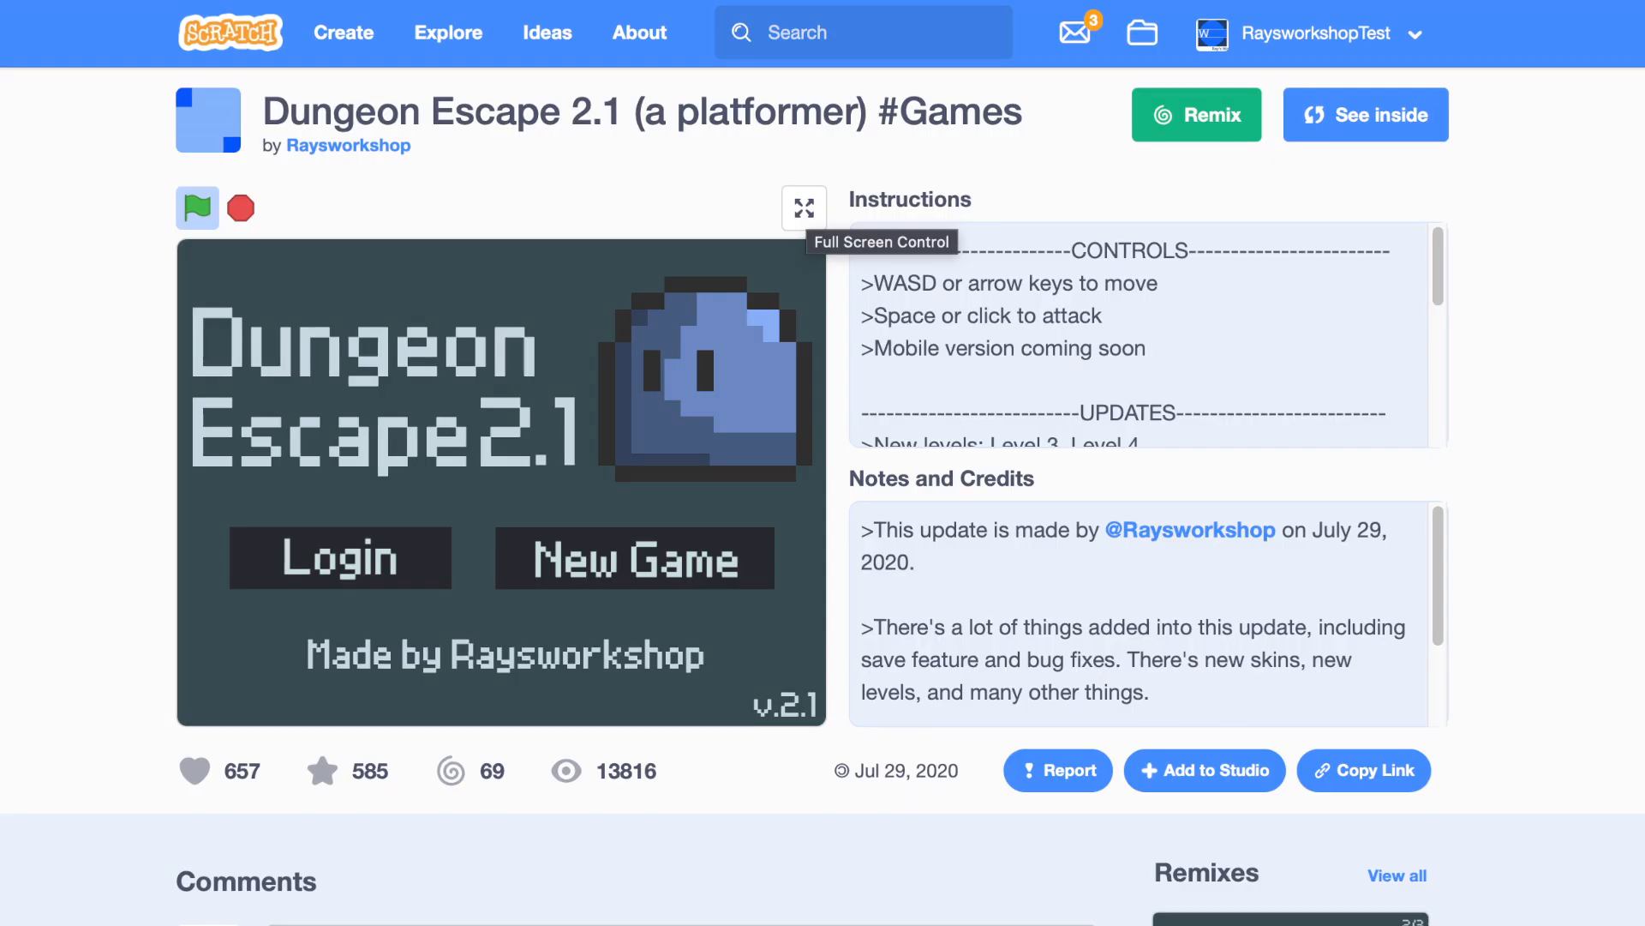
- Run Dungeon Escape 2.1 full screen and play into Chamber 2 at full health
scroll(down, 3)
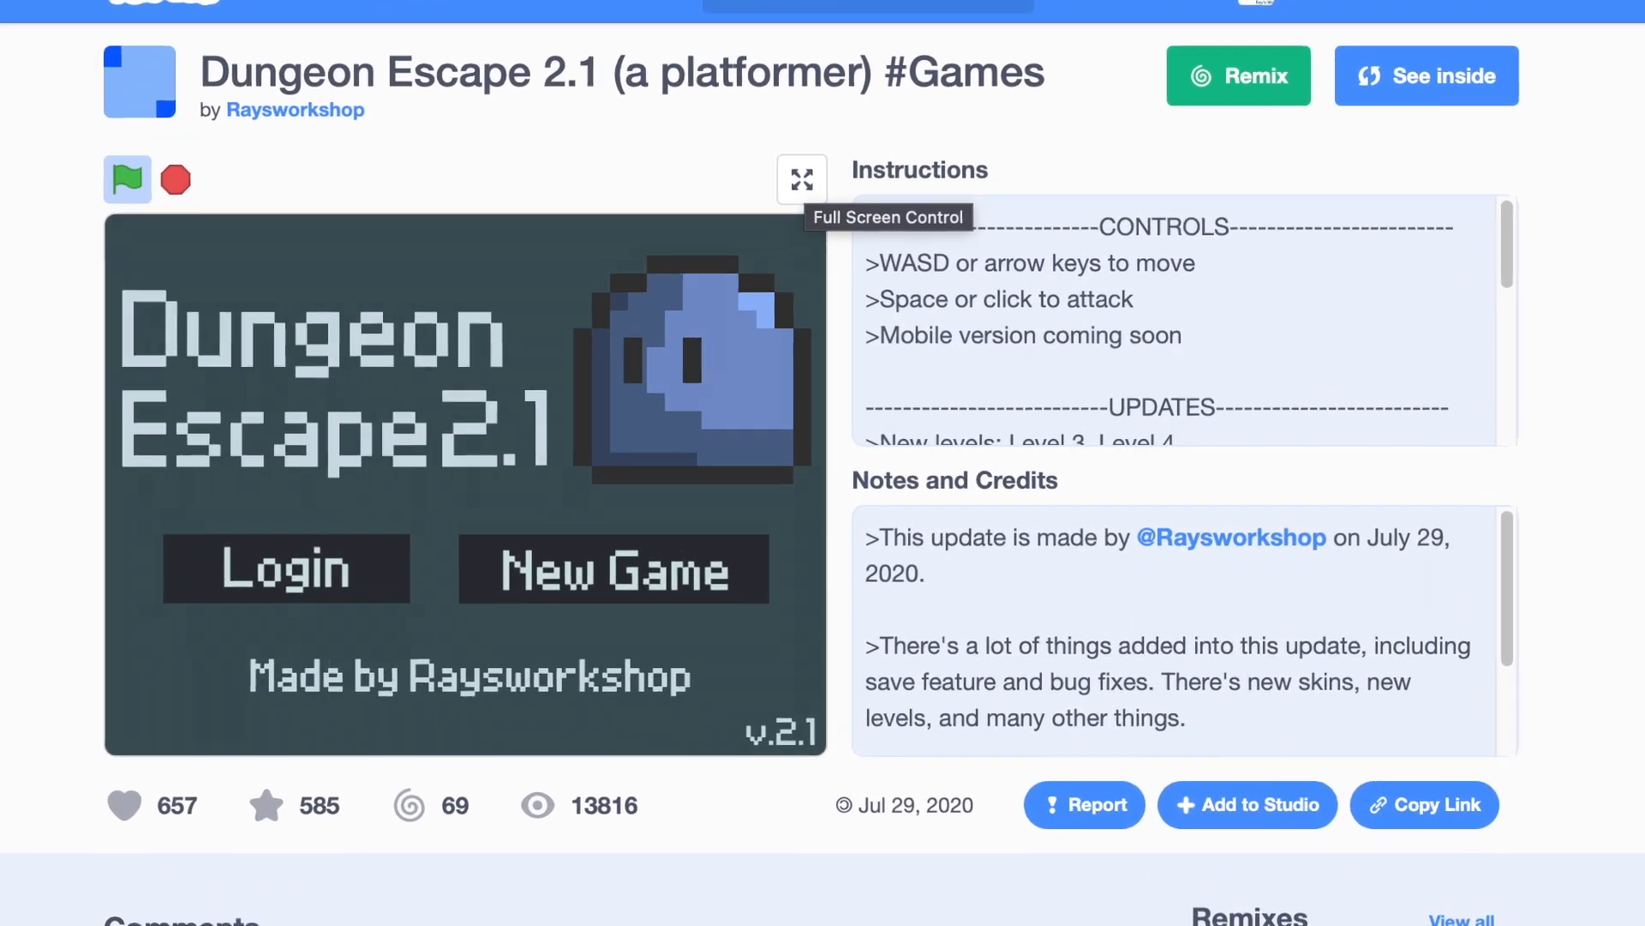
click(802, 179)
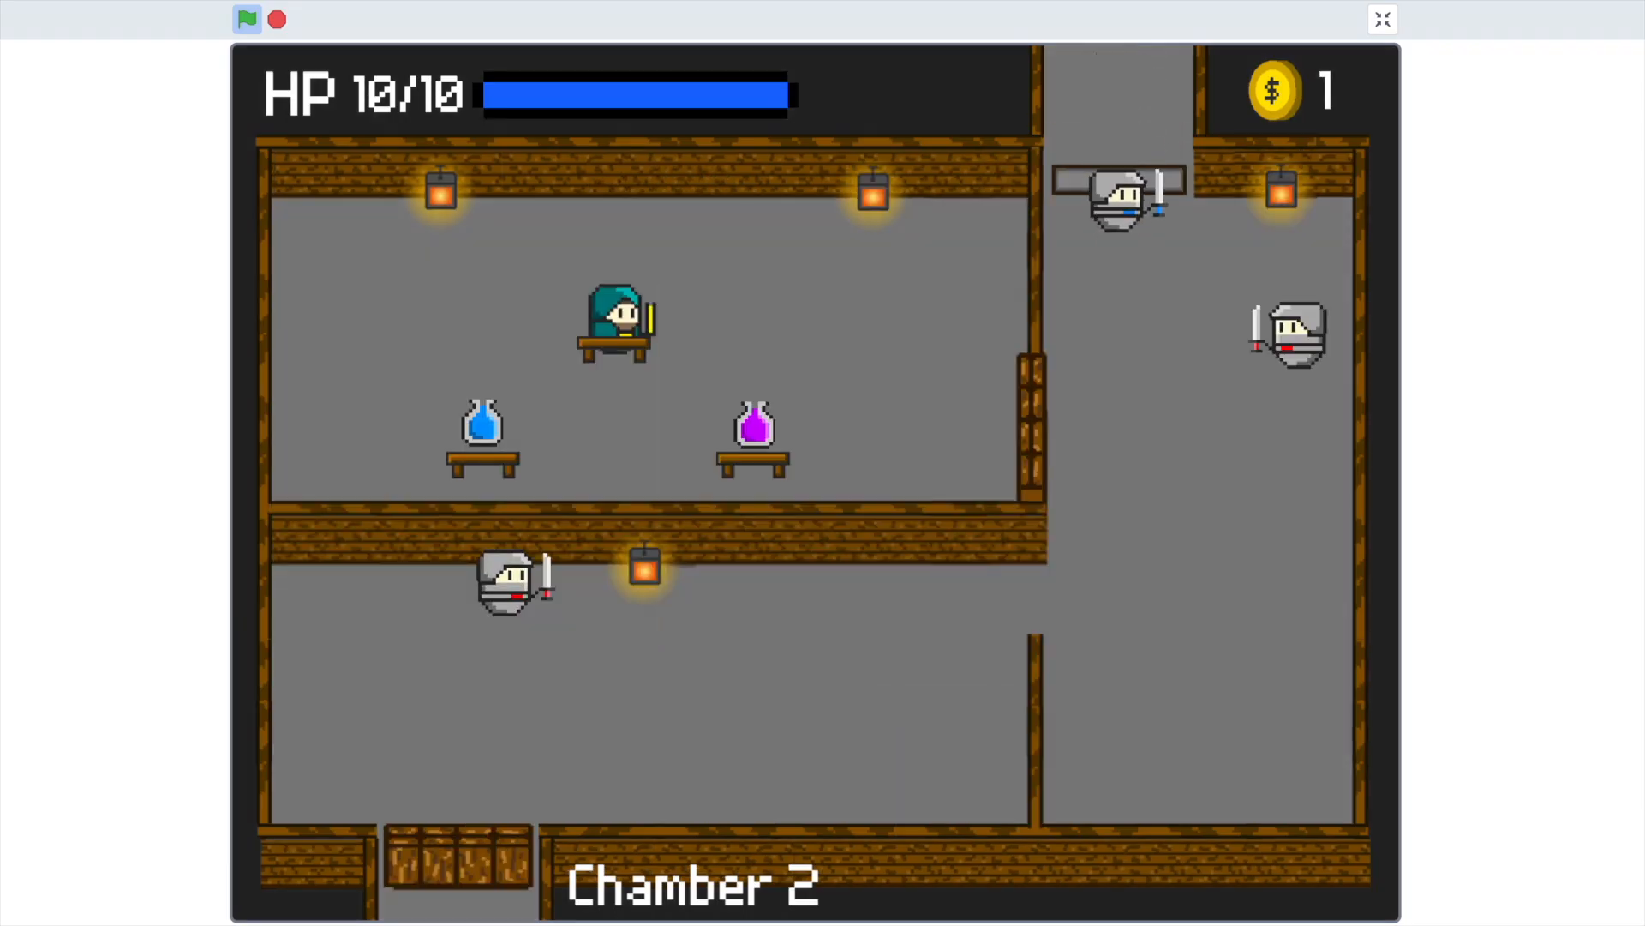
- Restart from the title screen and play Castle Escape 2.3 into Chamber 2 with crossbow loaded
click(247, 19)
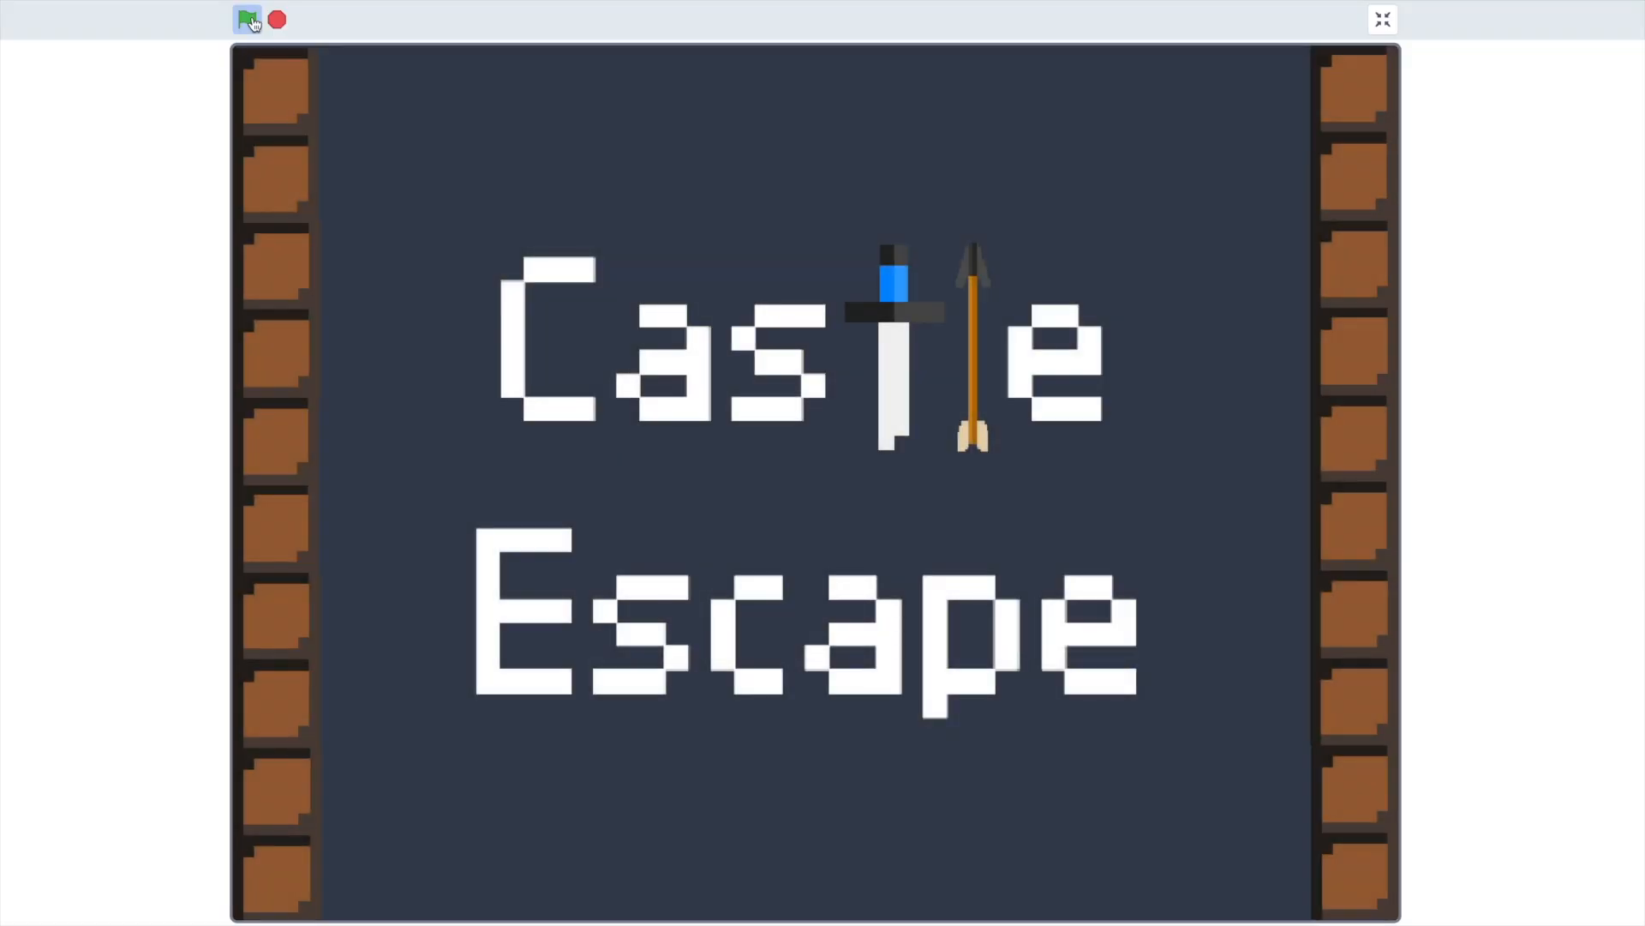
click(247, 19)
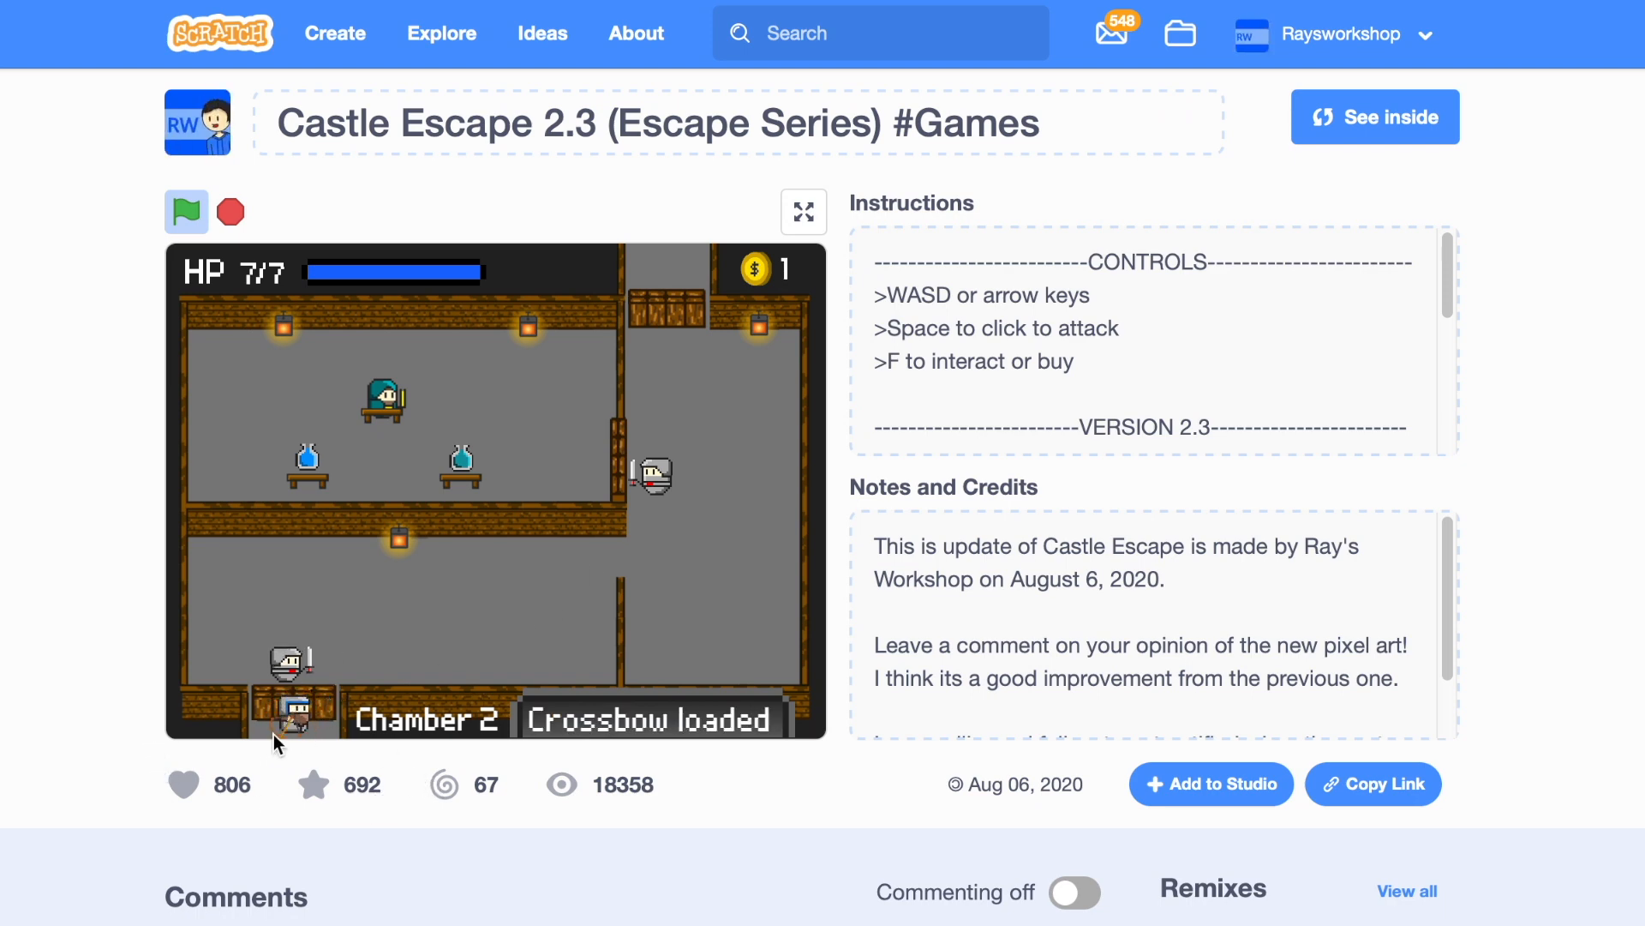
- Bring up the newer Castle Escape project's editor on the Cover sprite's title costumes
click(804, 211)
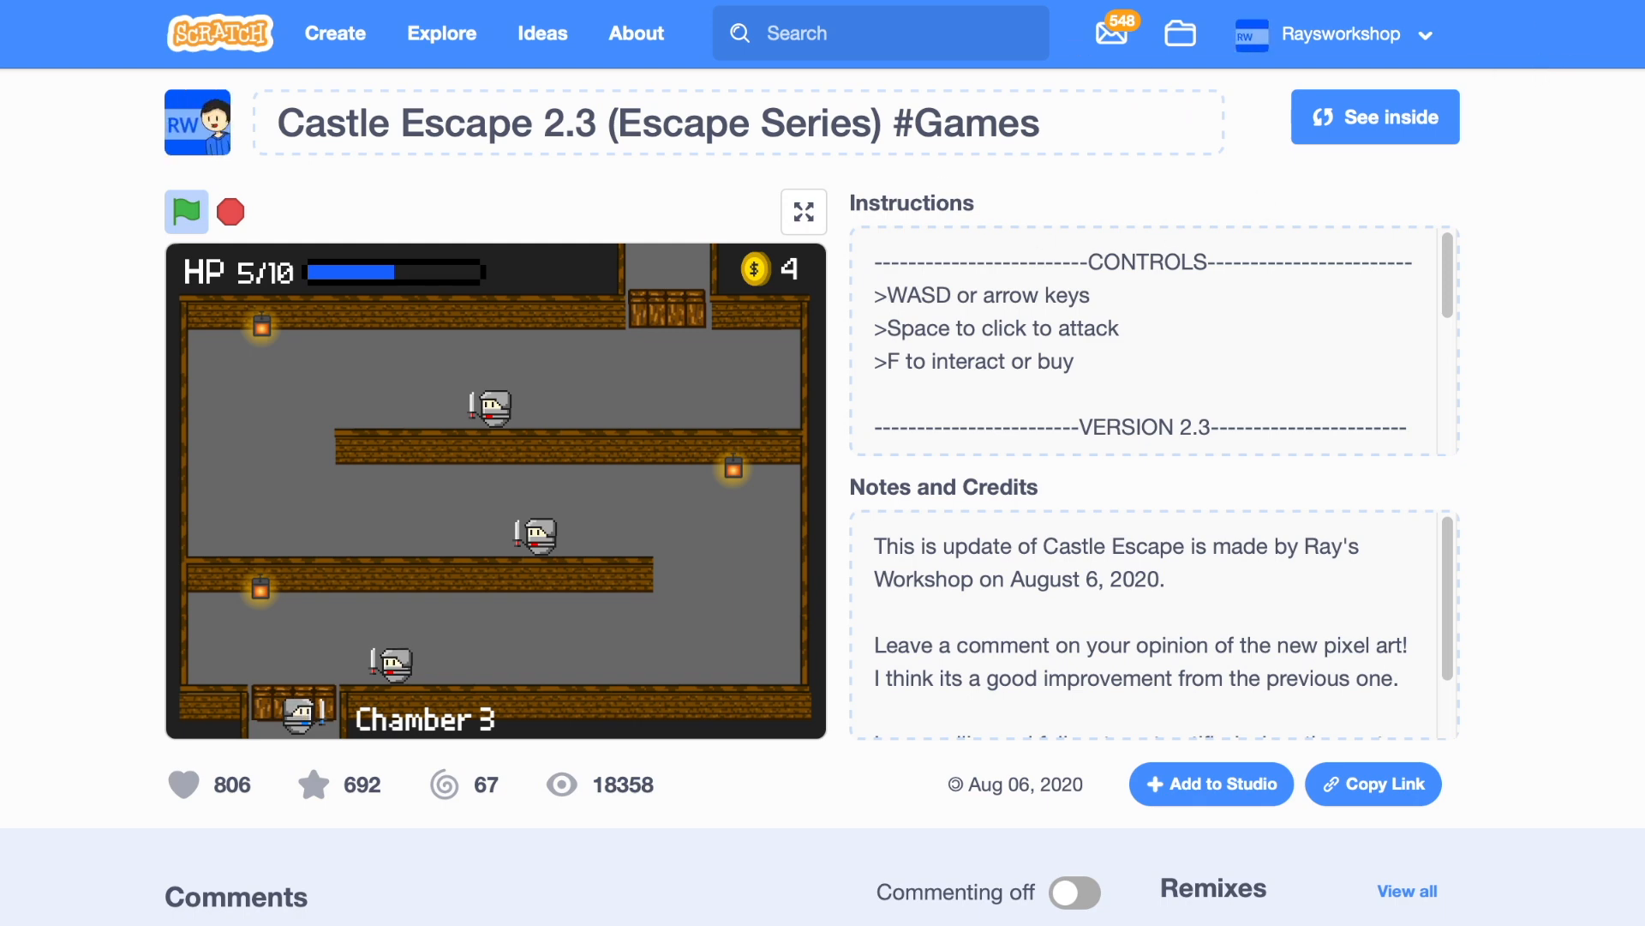
click(1375, 117)
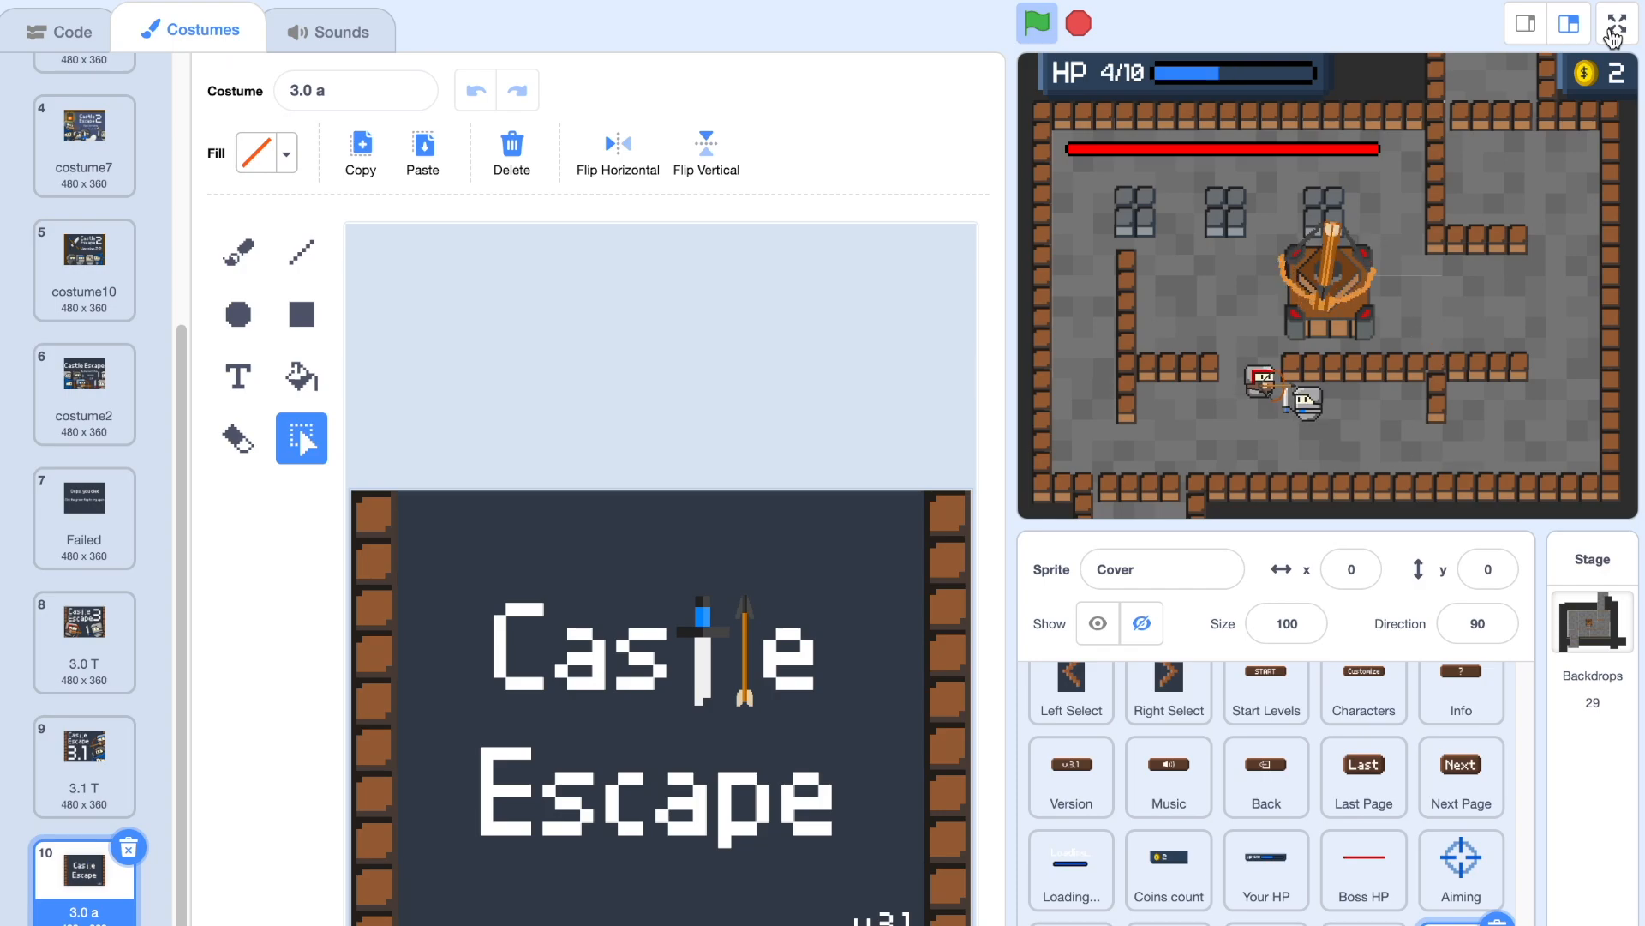
- Go full screen, choose the Archer instead of the Knight, and begin the round
click(1614, 22)
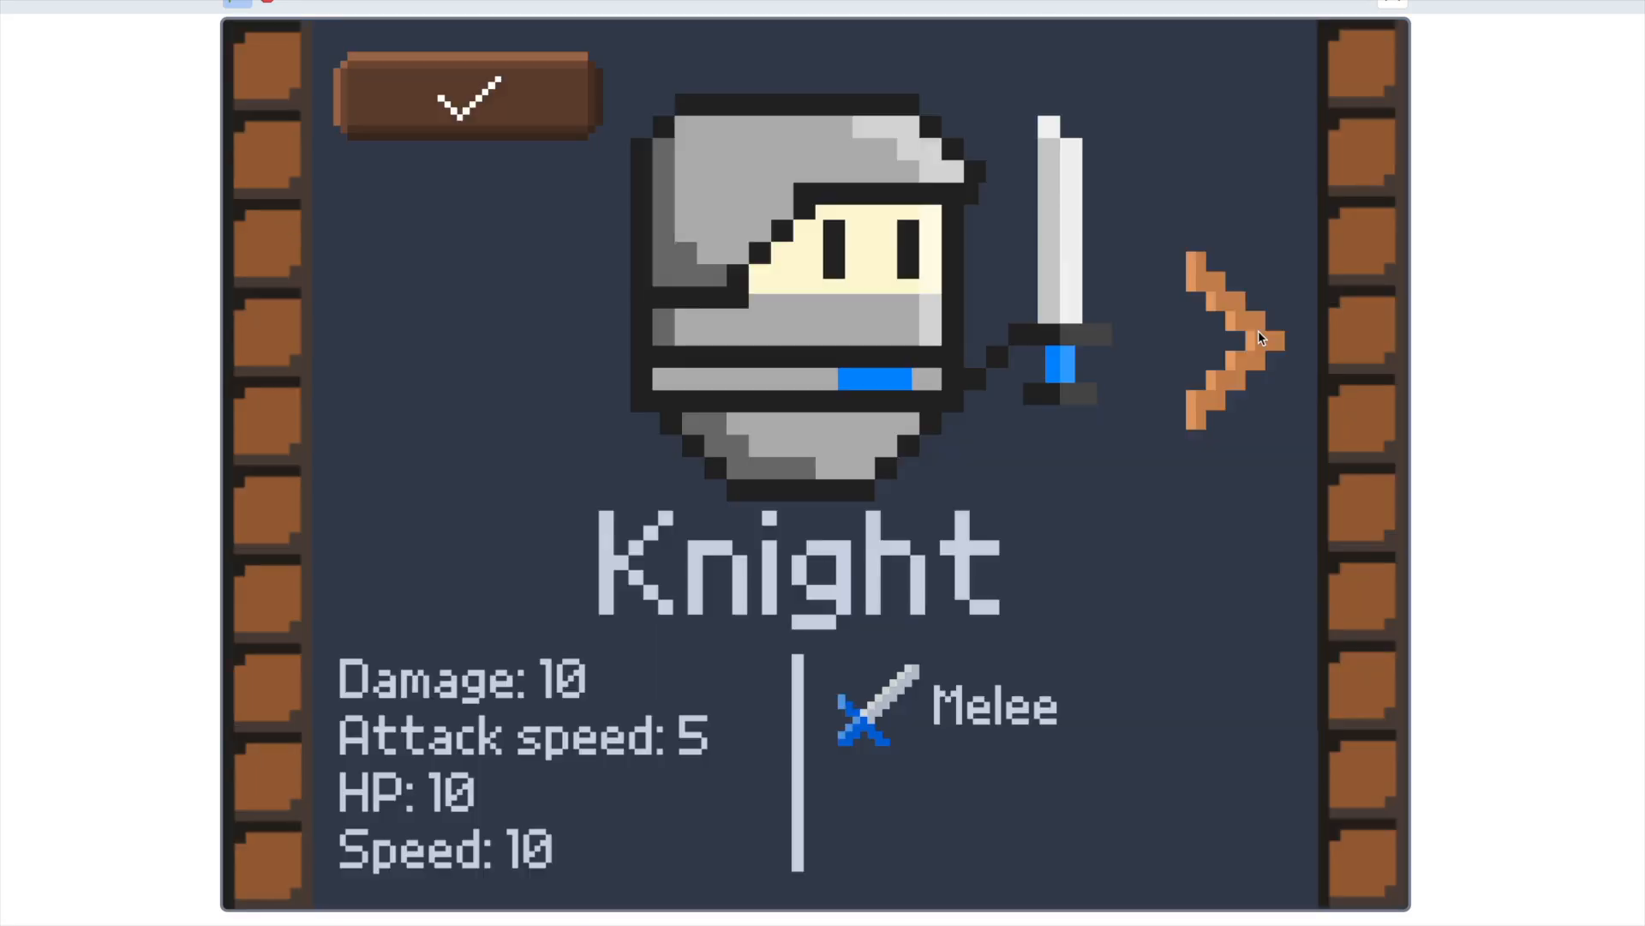
click(1232, 336)
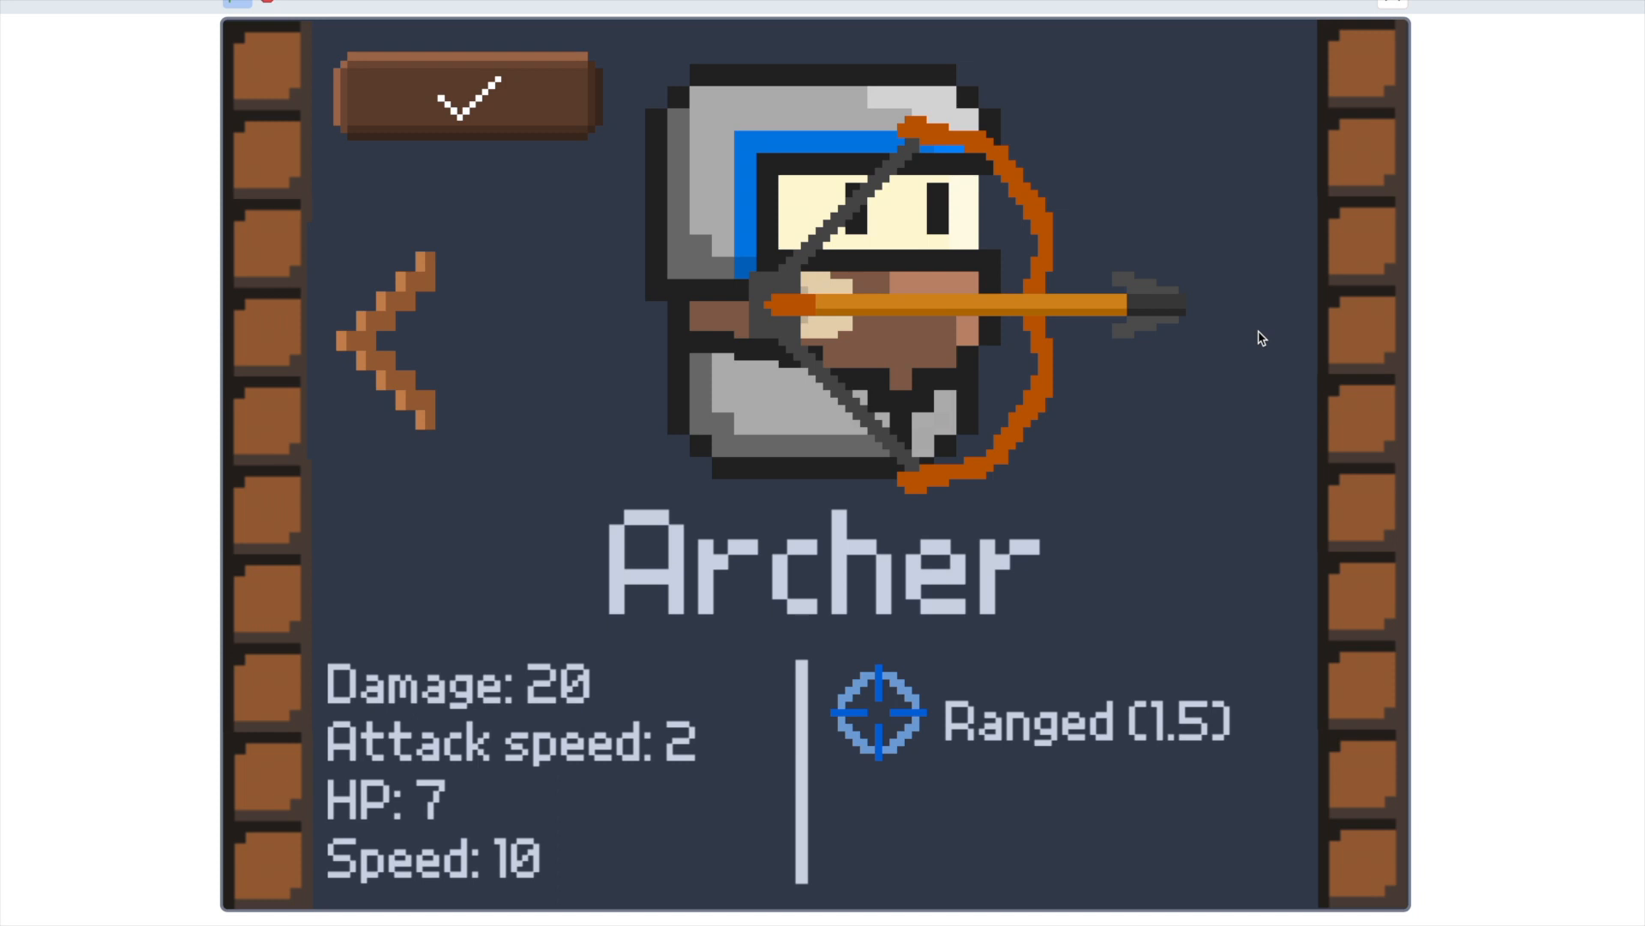
click(466, 99)
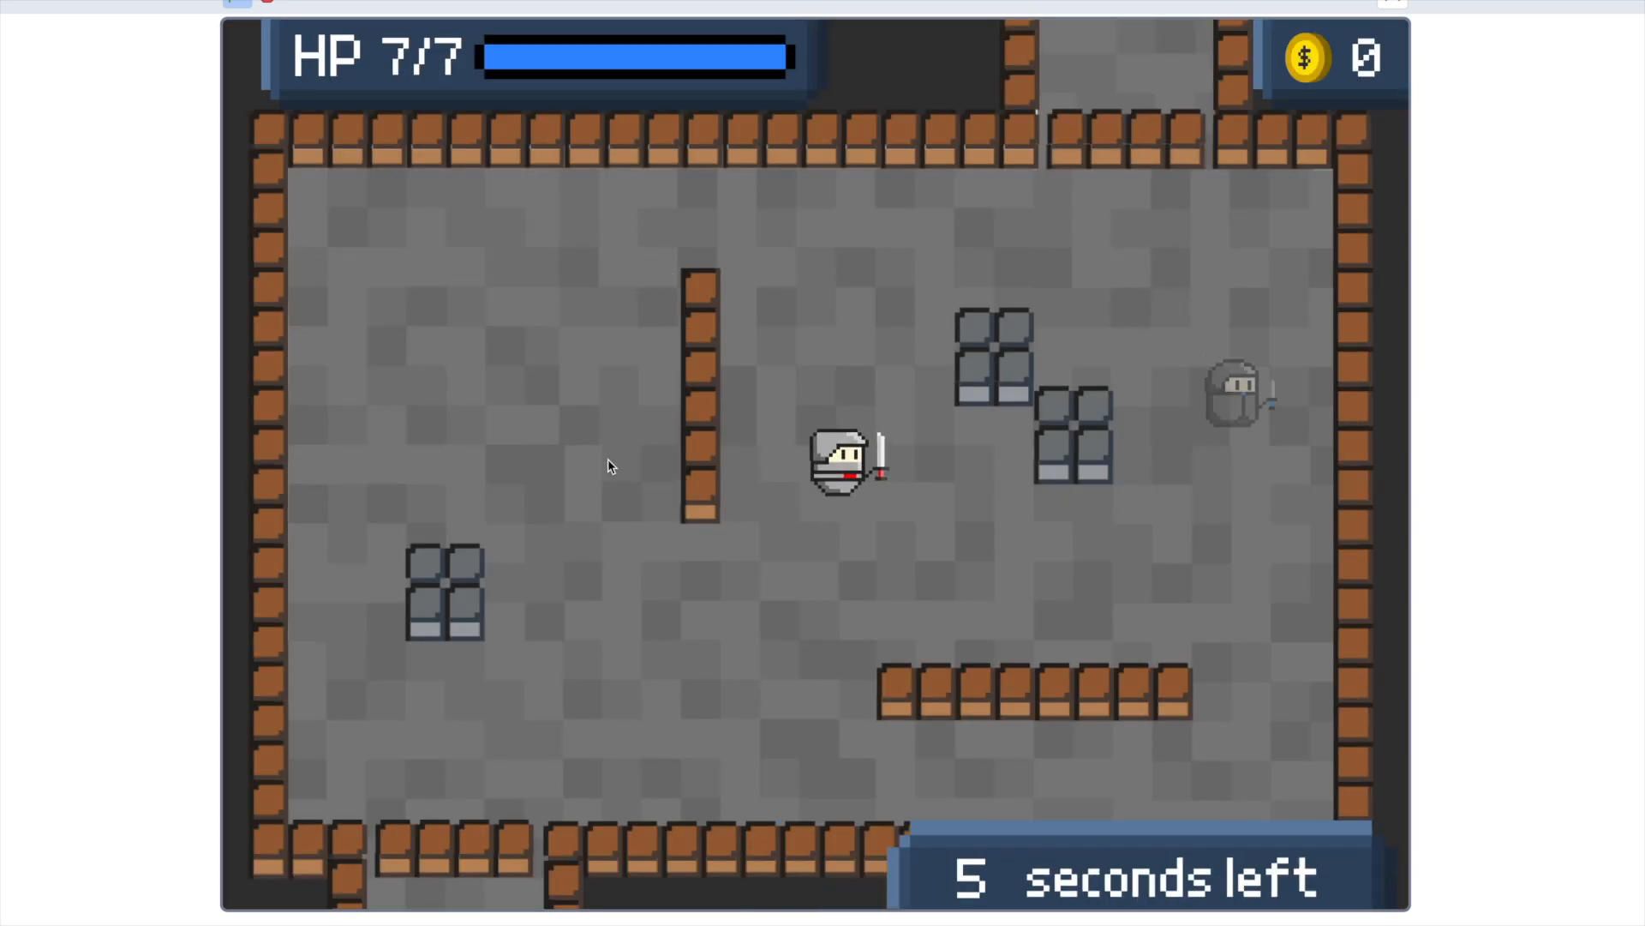